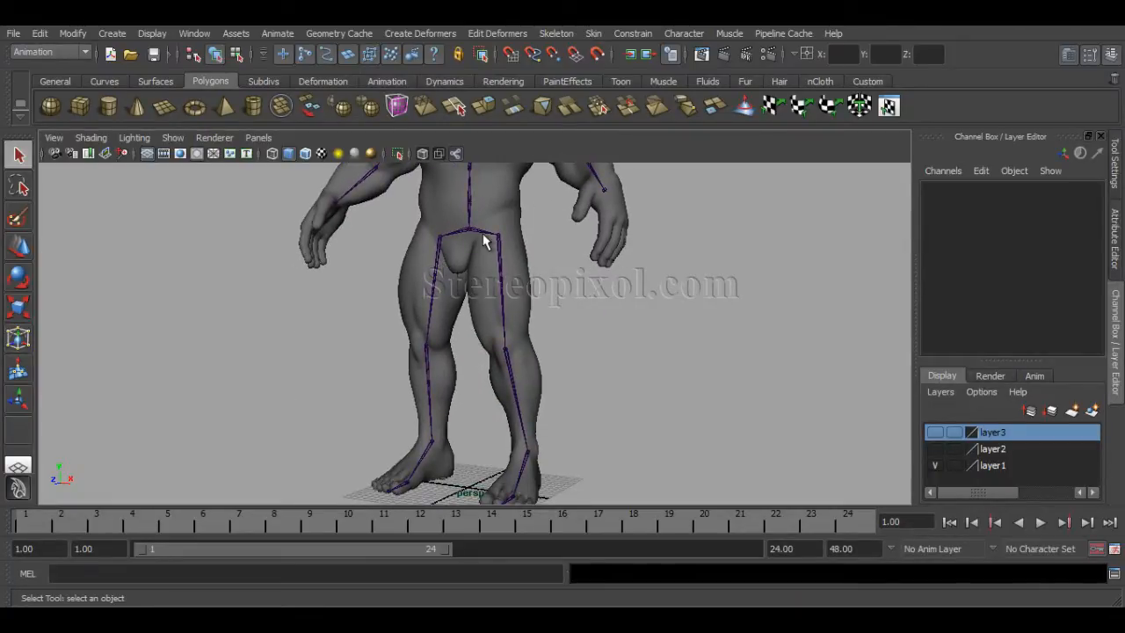
pyautogui.moveTo(516, 282)
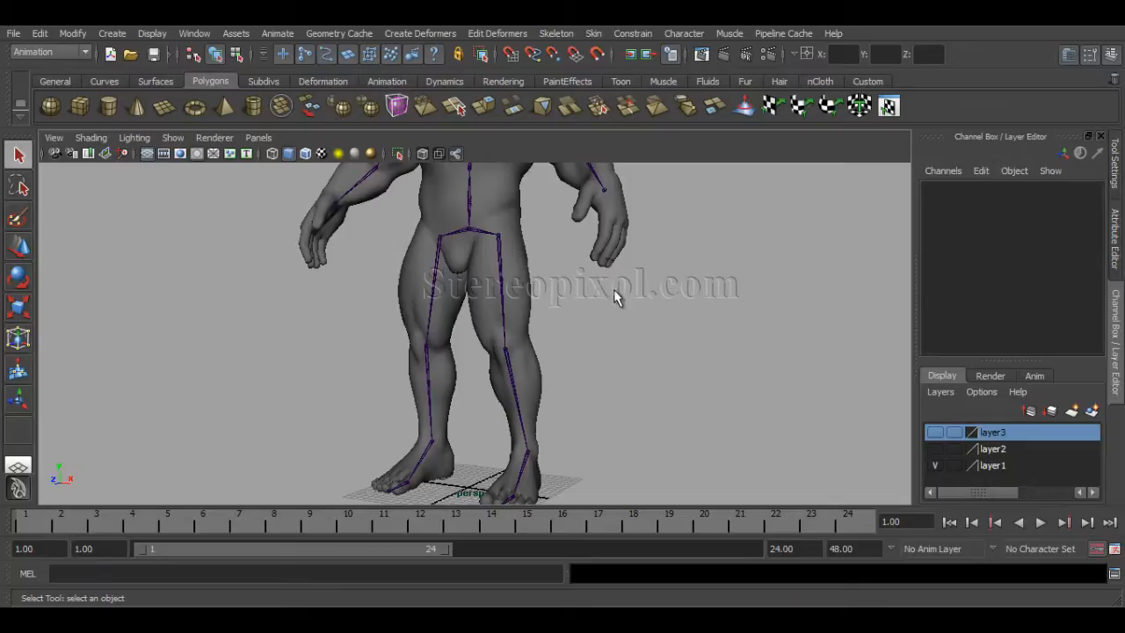
# - Draw a four-joint finger chain in a horizontal line beside the left hand
pyautogui.moveTo(615, 297); pyautogui.dragTo(535, 394)
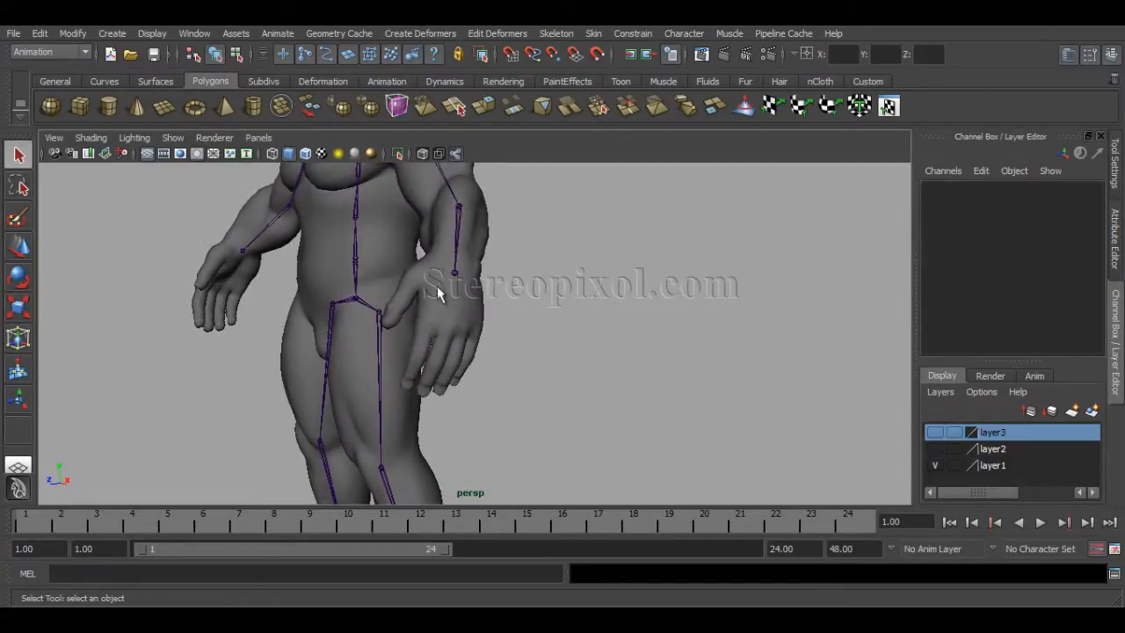
pyautogui.moveTo(585, 331)
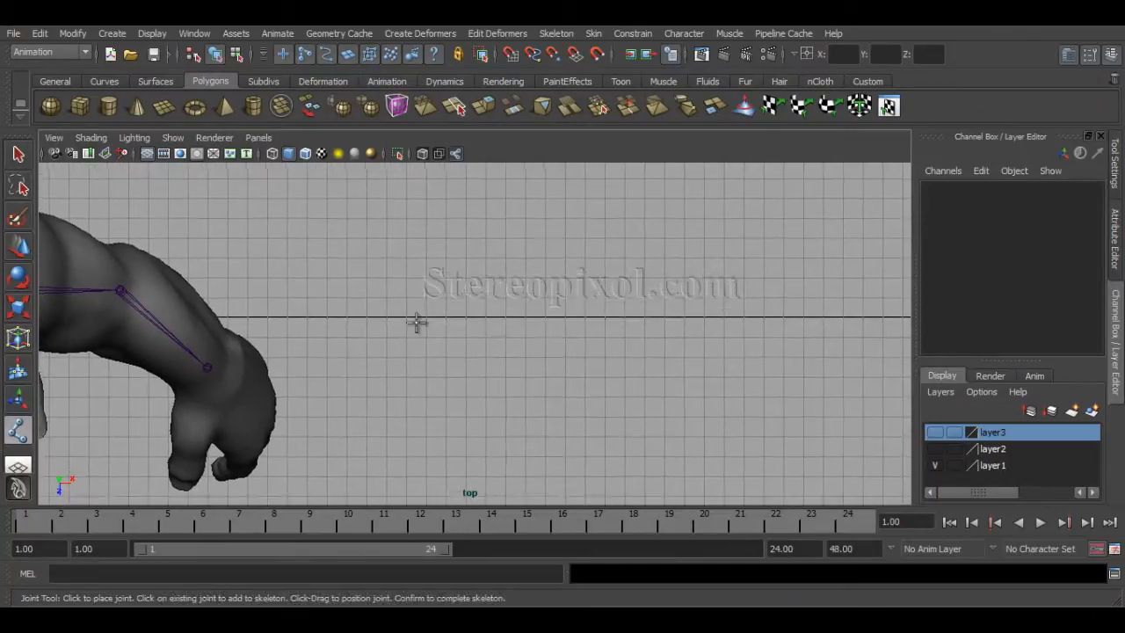
pyautogui.moveTo(416, 315)
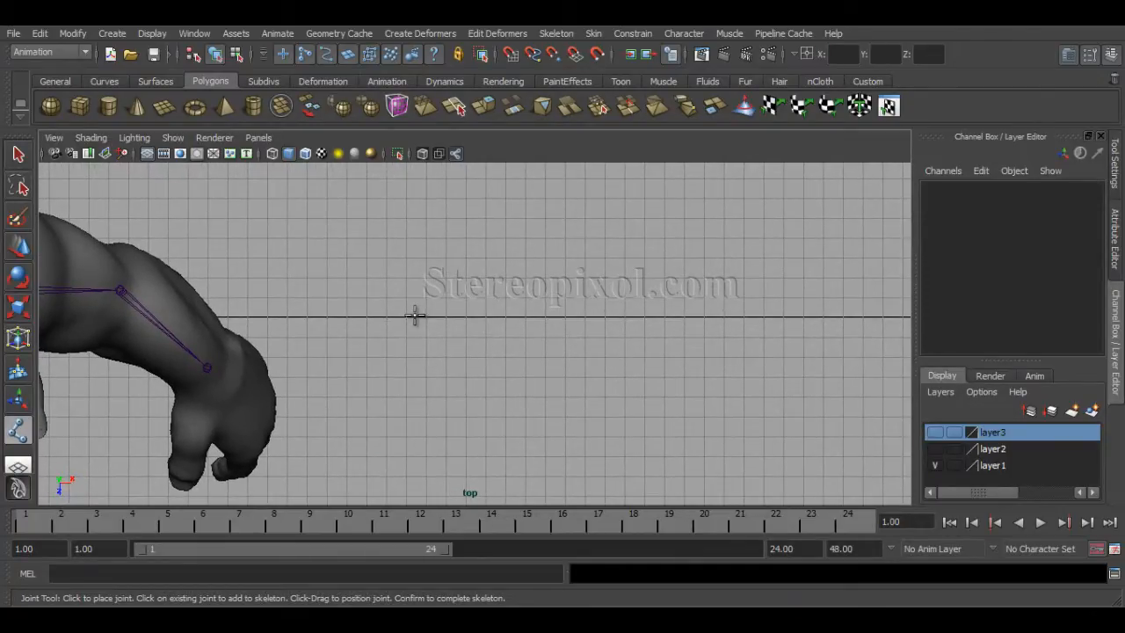
pyautogui.click(497, 317)
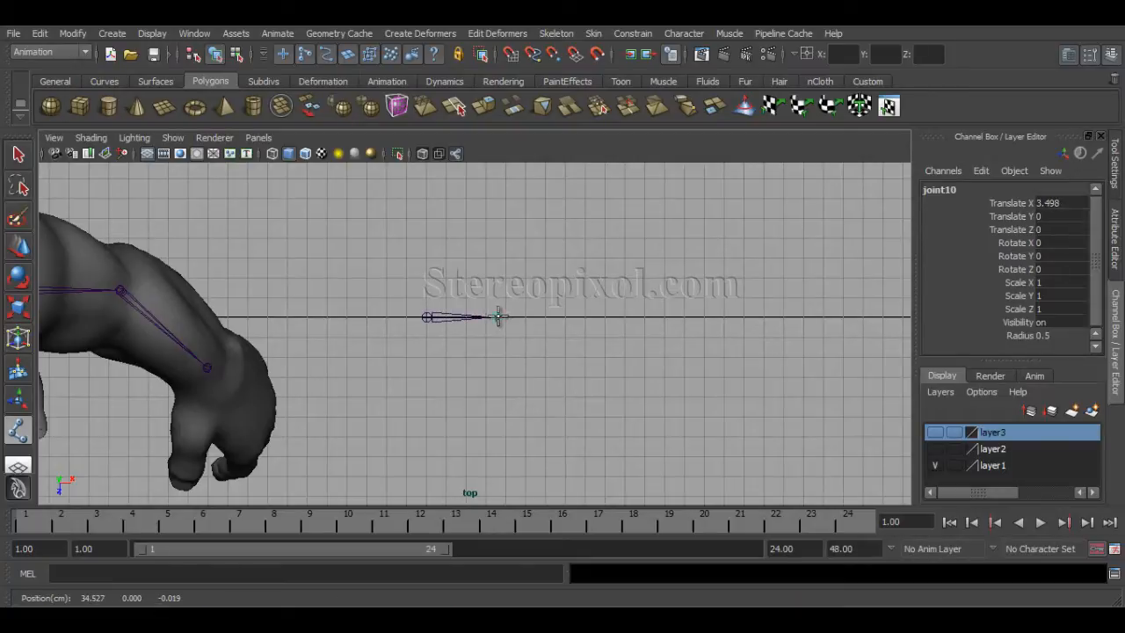
pyautogui.click(567, 317)
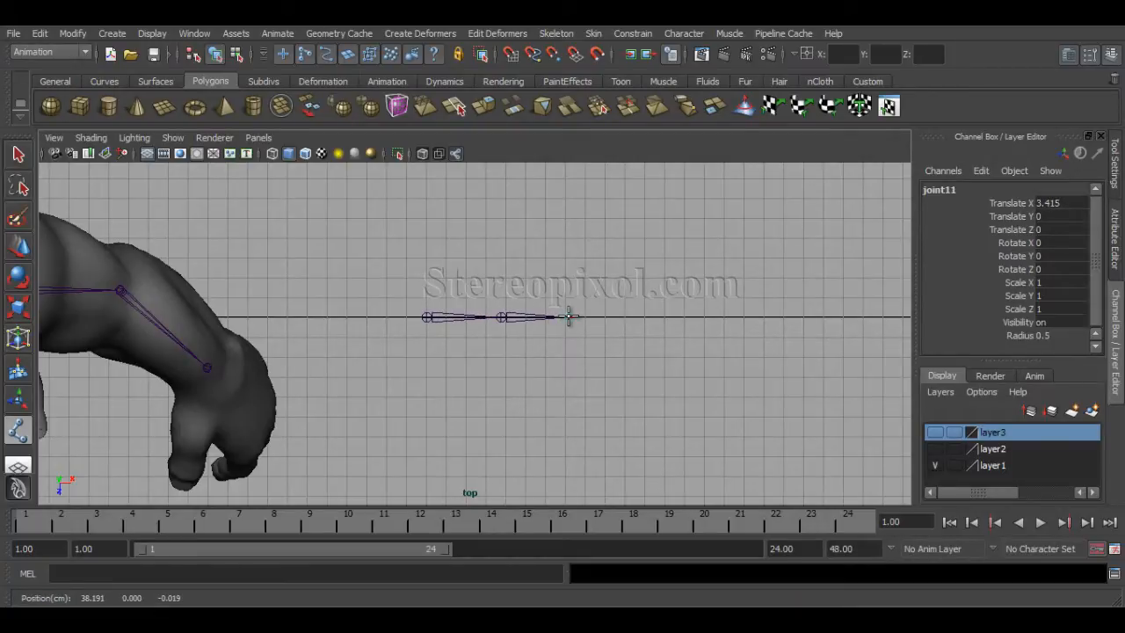
pyautogui.click(625, 318)
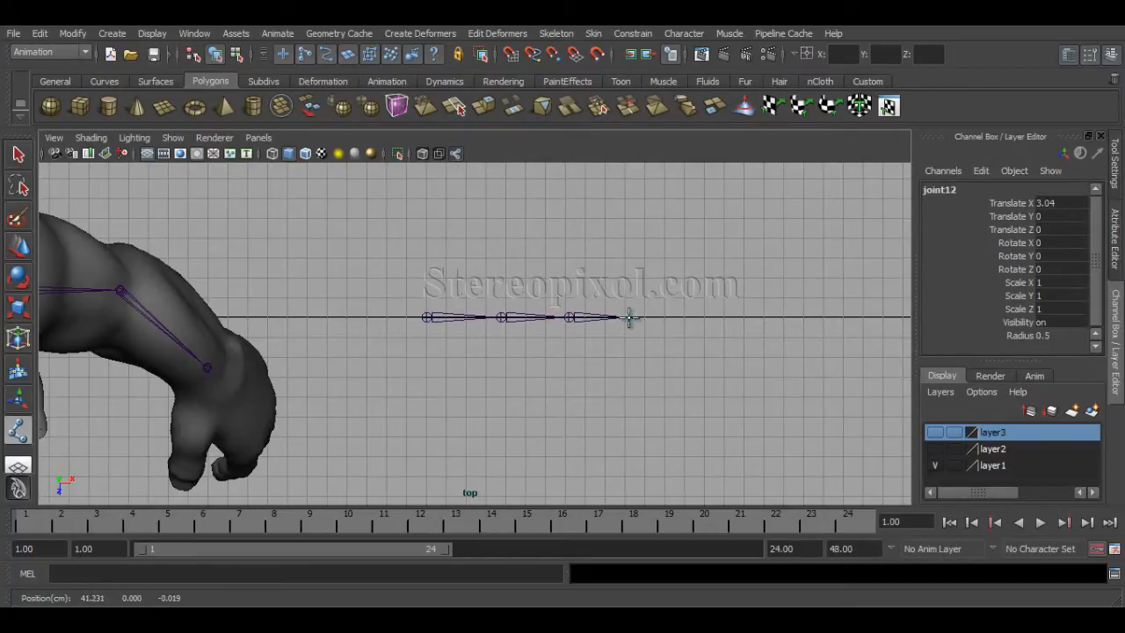
pyautogui.click(617, 320)
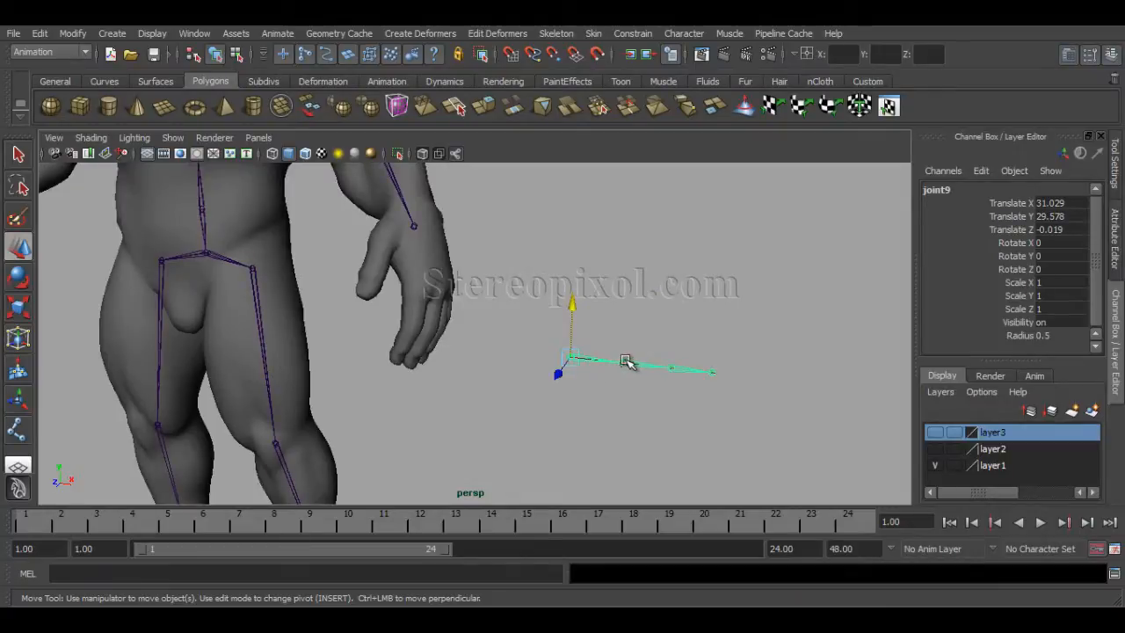
# - Drag the new joint chain up to the character's left hand
pyautogui.moveTo(623, 360); pyautogui.dragTo(418, 260)
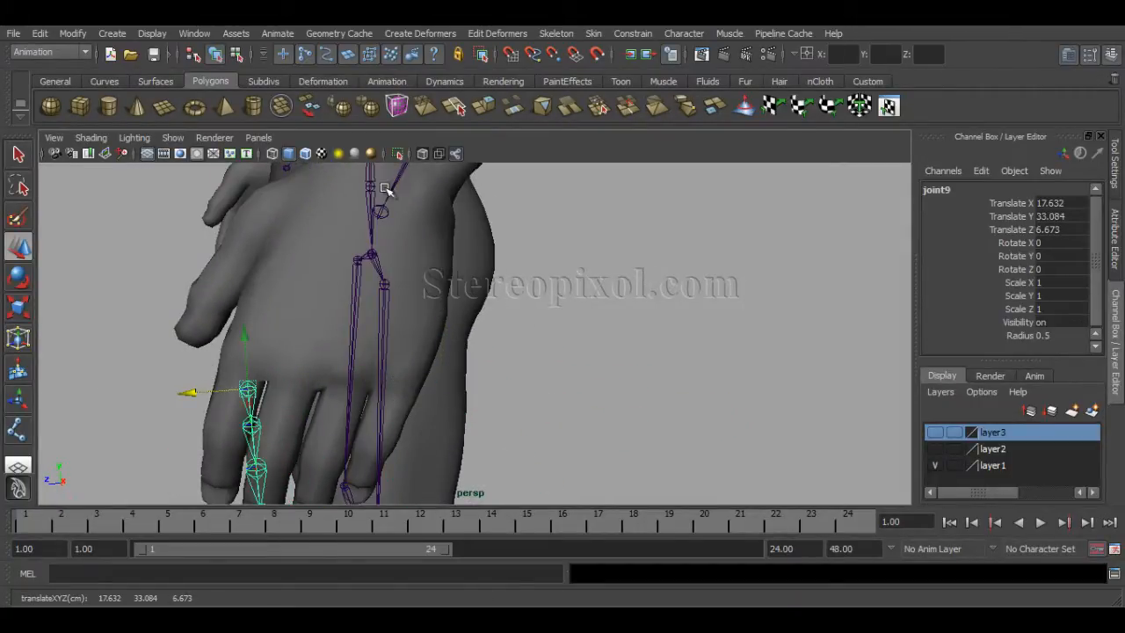
pyautogui.click(305, 152)
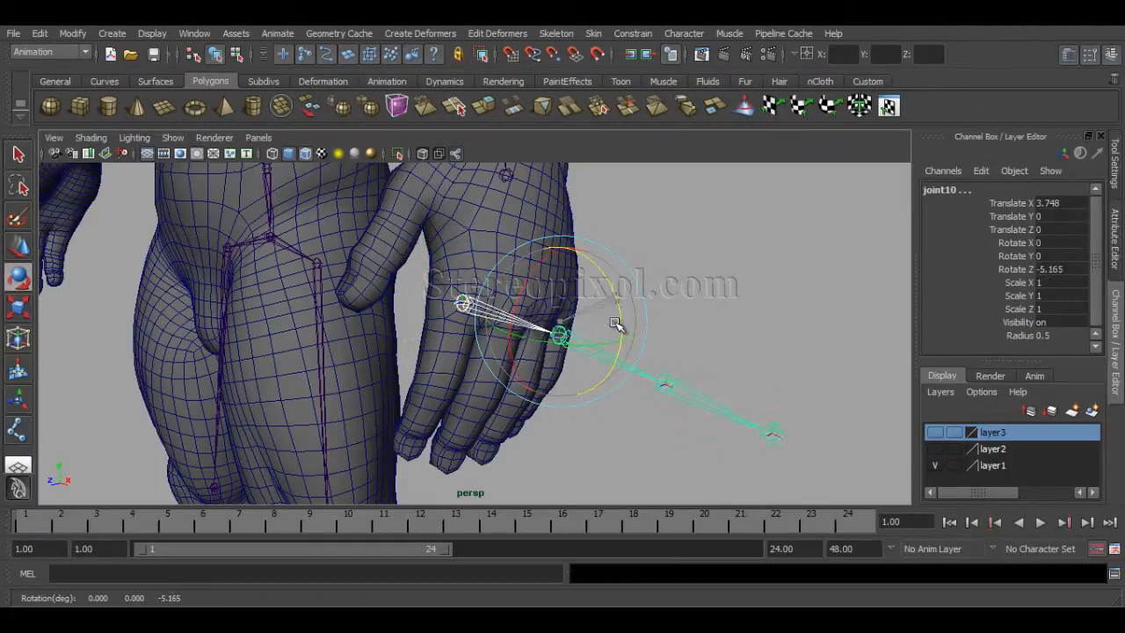
# - Rotate the chain's root joint so the joints lie along a finger of the left hand
pyautogui.moveTo(615, 325); pyautogui.dragTo(712, 329)
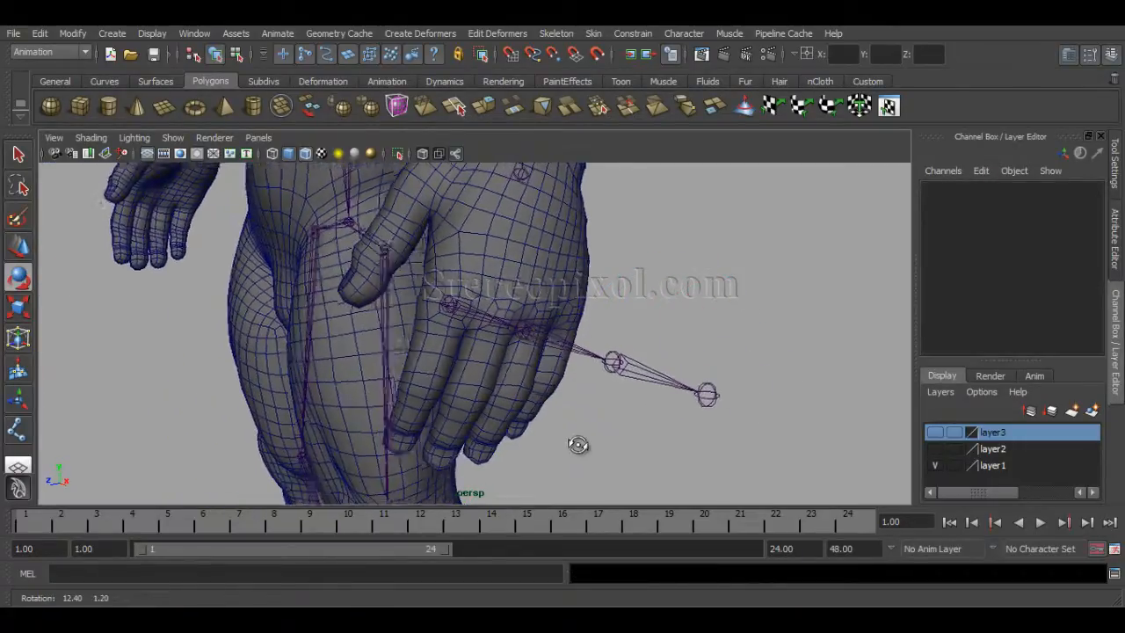
pyautogui.click(610, 360)
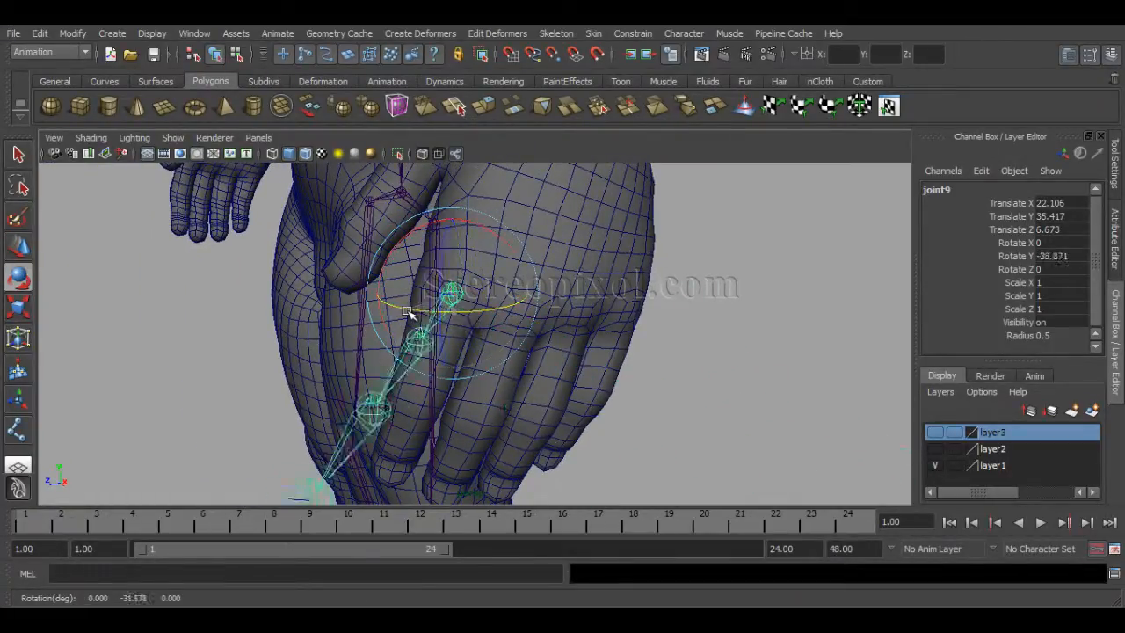
pyautogui.moveTo(408, 312); pyautogui.dragTo(541, 374)
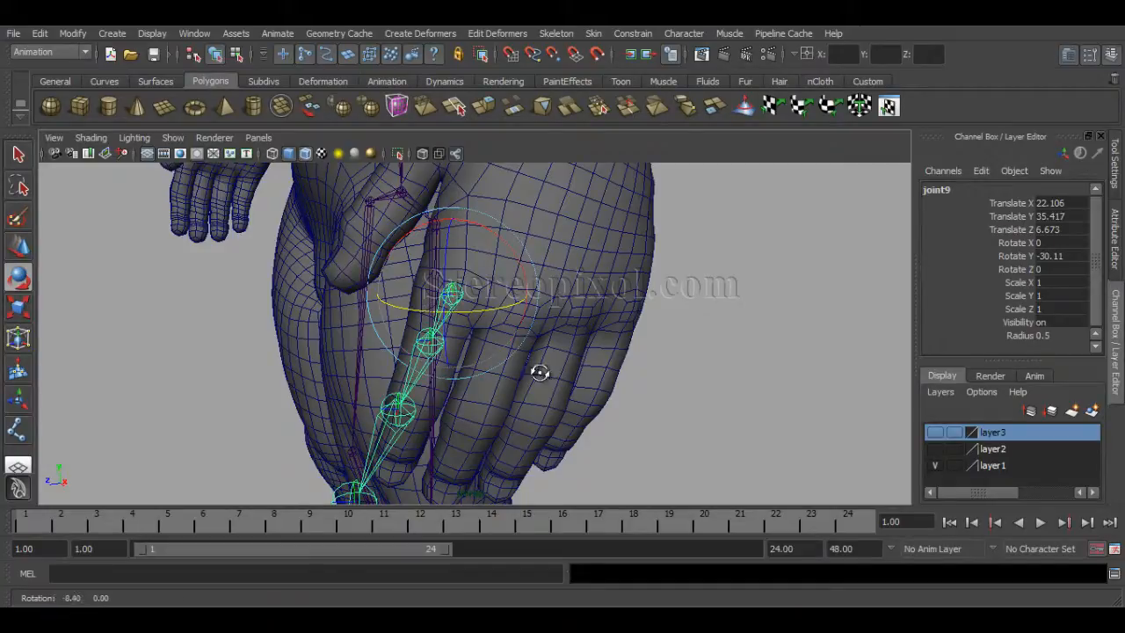
pyautogui.moveTo(541, 374); pyautogui.dragTo(518, 242)
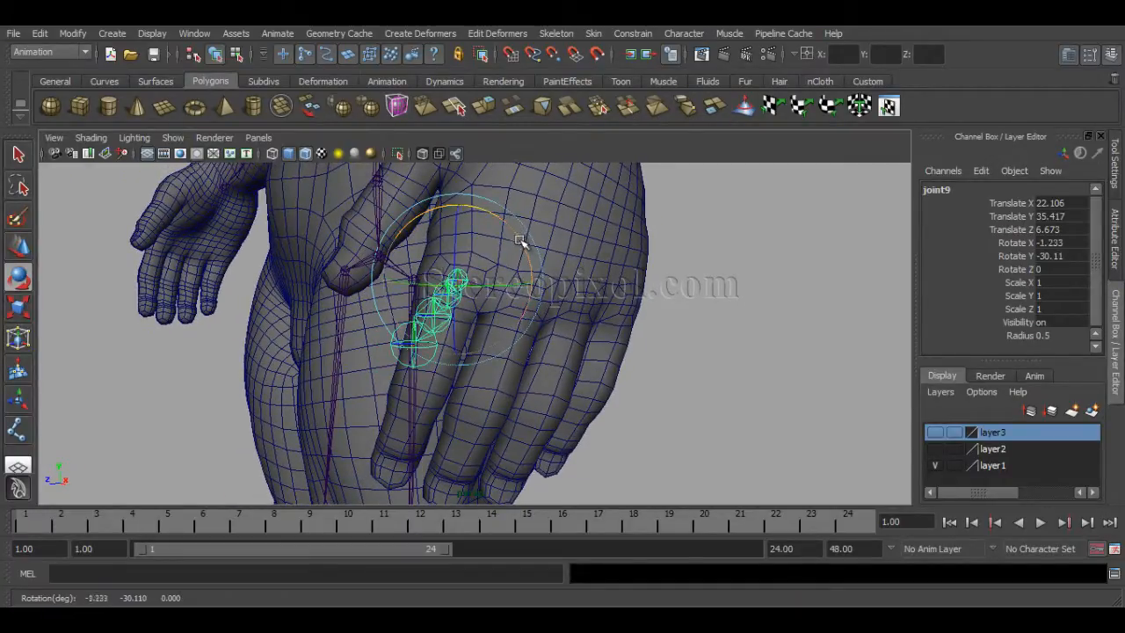
pyautogui.moveTo(518, 239); pyautogui.dragTo(499, 306)
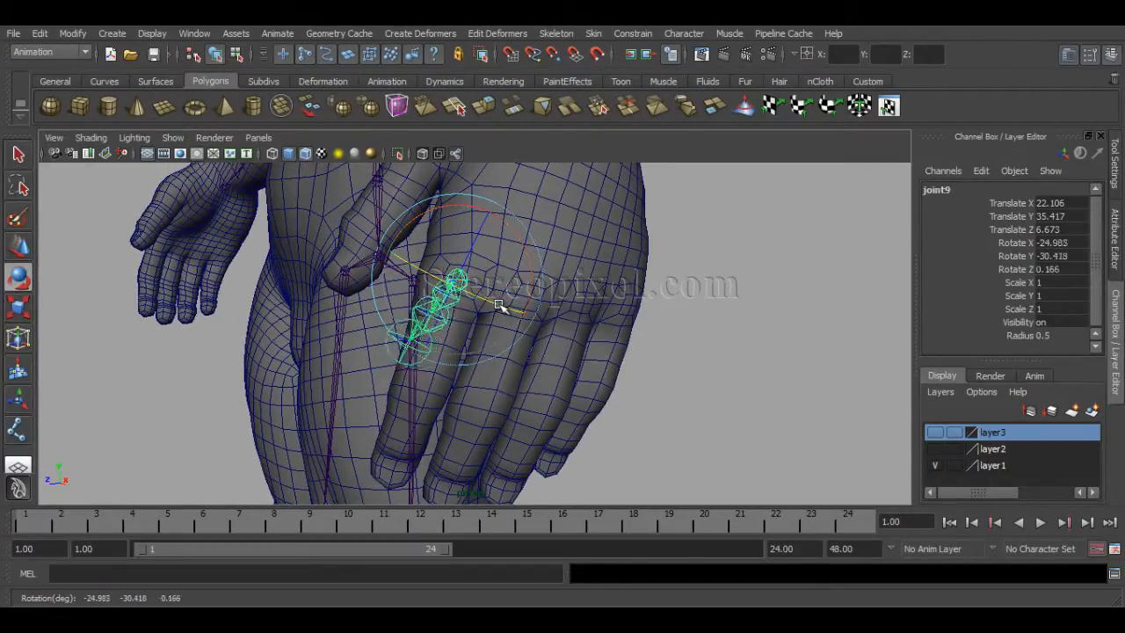
pyautogui.moveTo(500, 305); pyautogui.dragTo(531, 364)
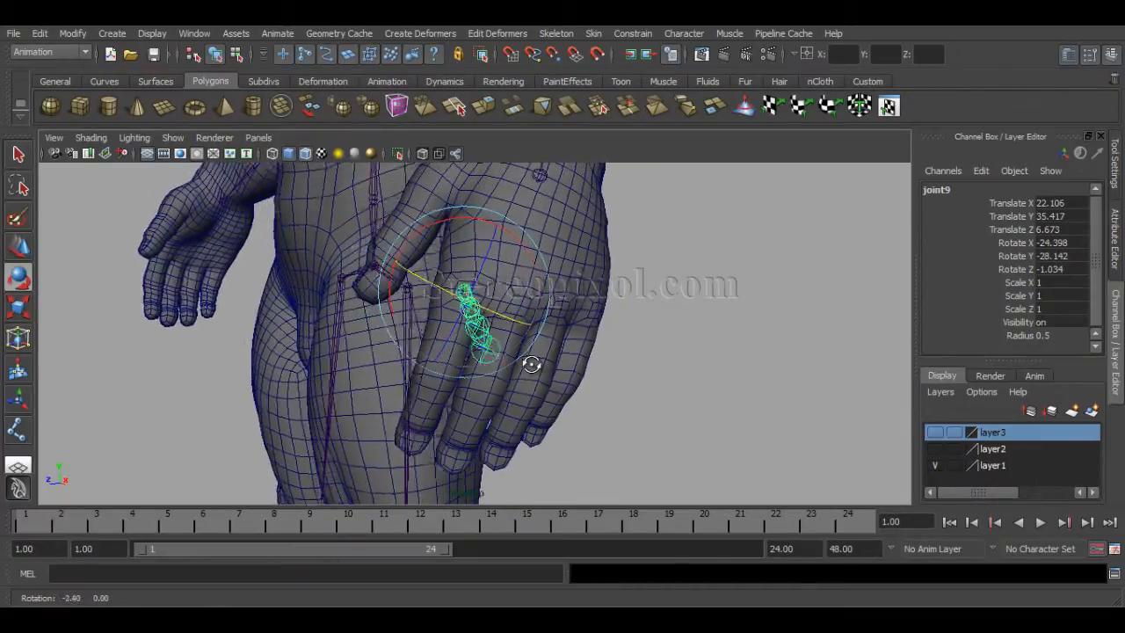
pyautogui.moveTo(531, 363); pyautogui.dragTo(466, 294)
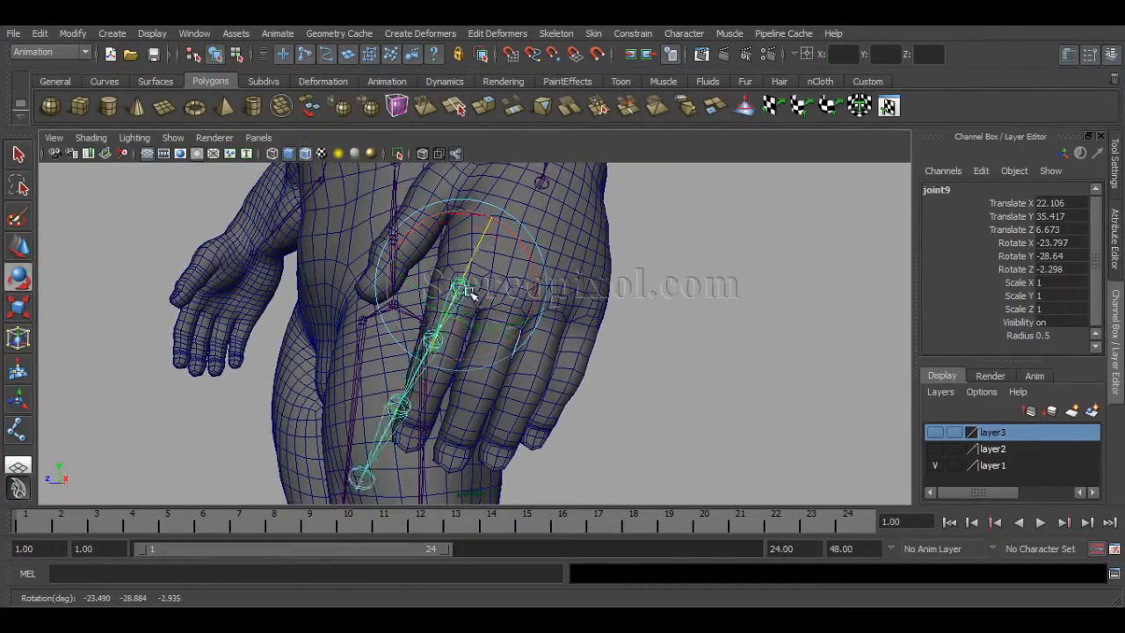
pyautogui.moveTo(465, 294); pyautogui.dragTo(461, 343)
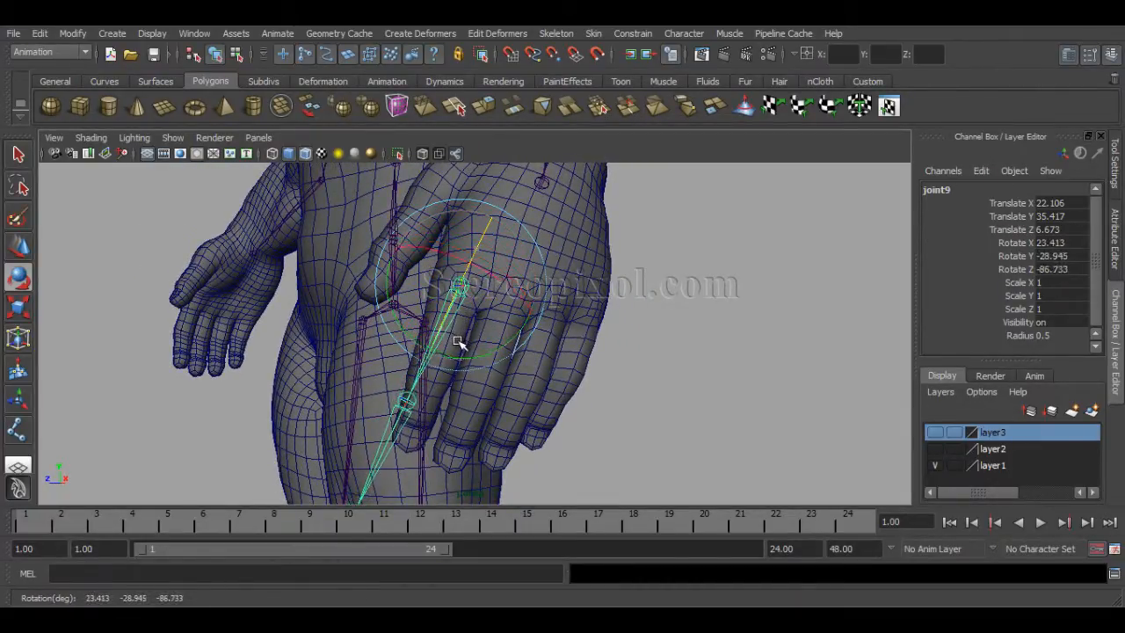
pyautogui.moveTo(457, 342); pyautogui.dragTo(487, 355)
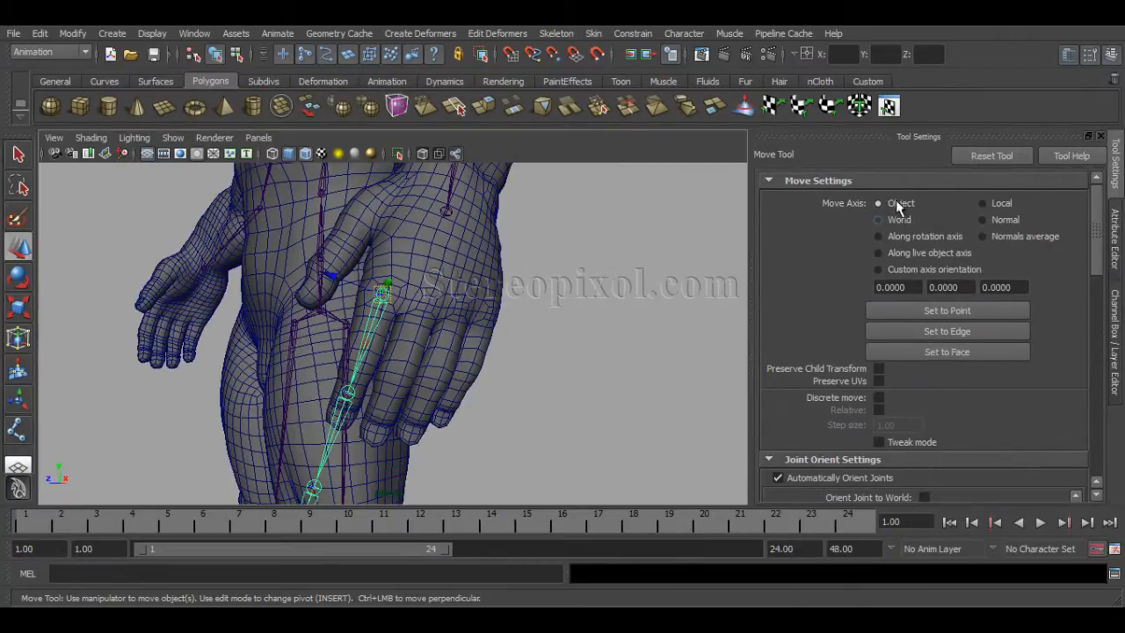
# - Set Move Axis to Object and slide a finger joint along its own axis
pyautogui.moveTo(382, 292); pyautogui.dragTo(342, 281)
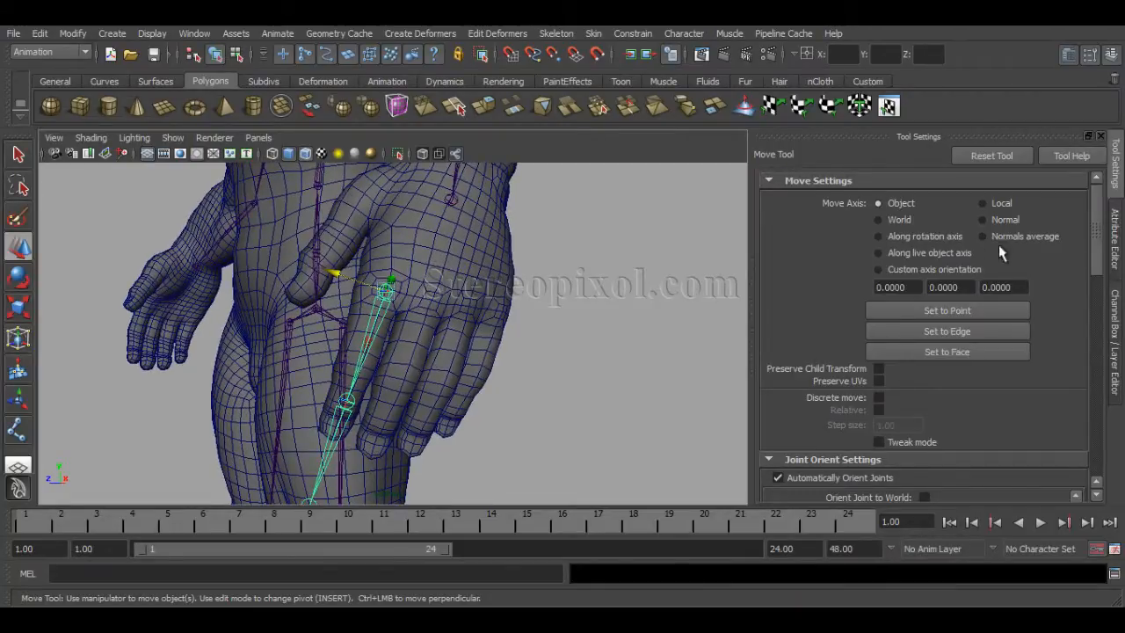
pyautogui.click(878, 220)
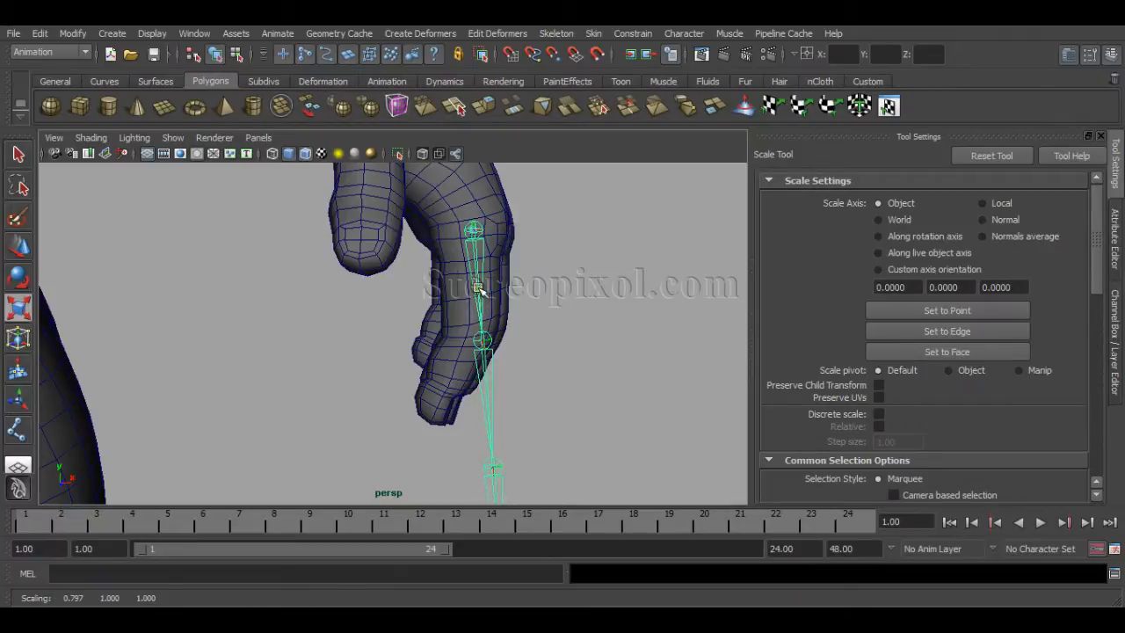
# - Shorten the finger chain and move its joint into position inside the finger mesh
pyautogui.moveTo(479, 281); pyautogui.dragTo(479, 298)
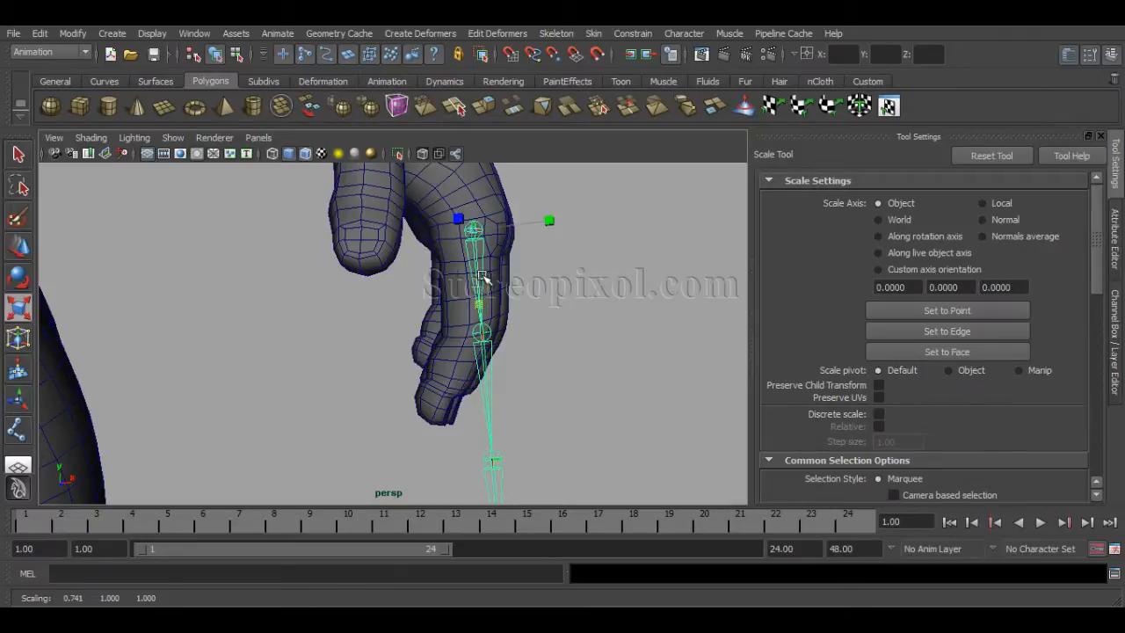
pyautogui.click(555, 32)
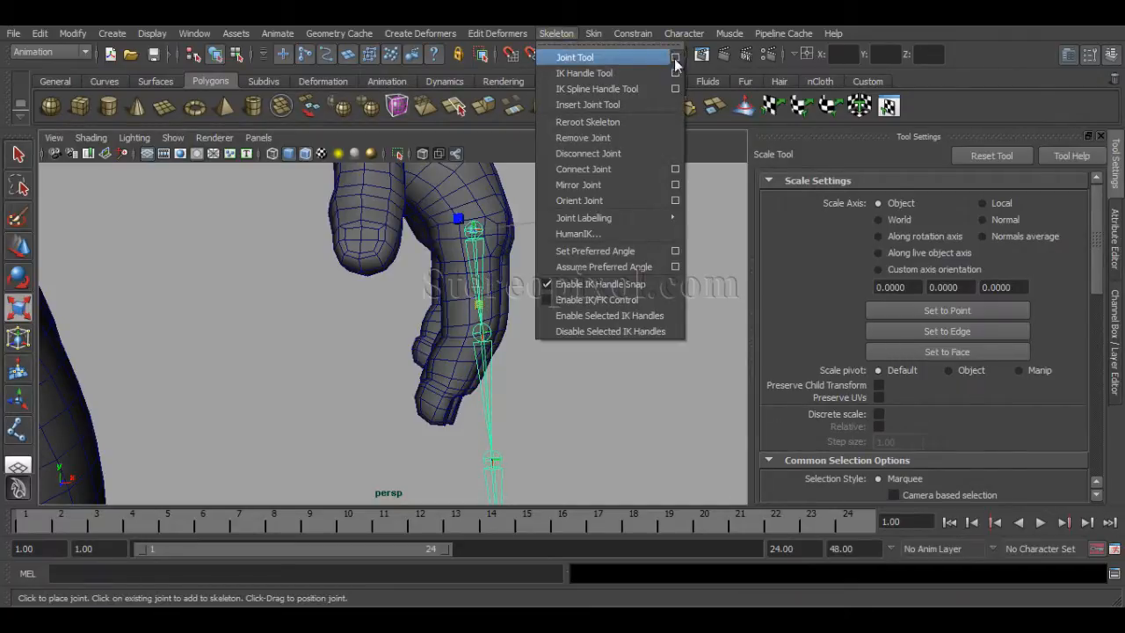
pyautogui.click(574, 57)
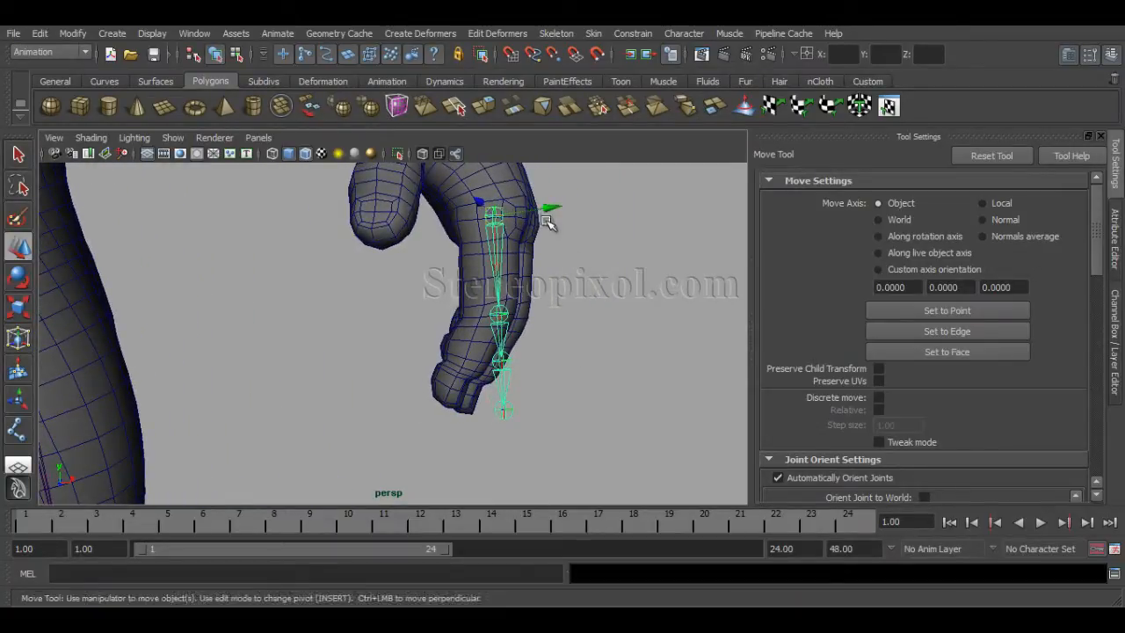
pyautogui.moveTo(545, 219); pyautogui.dragTo(505, 281)
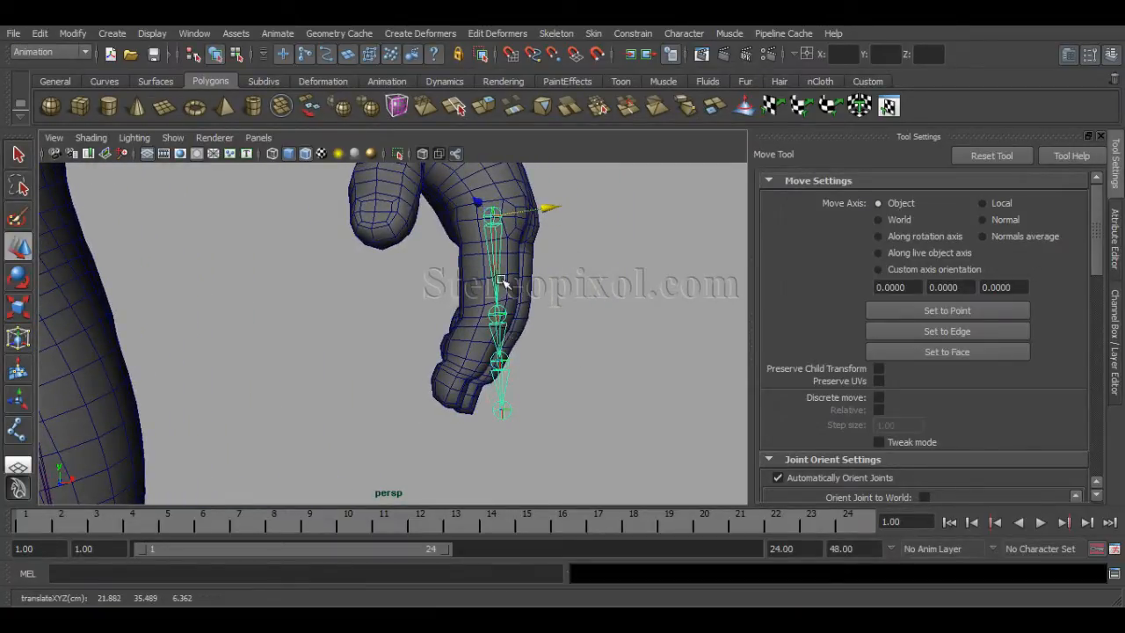
pyautogui.click(18, 307)
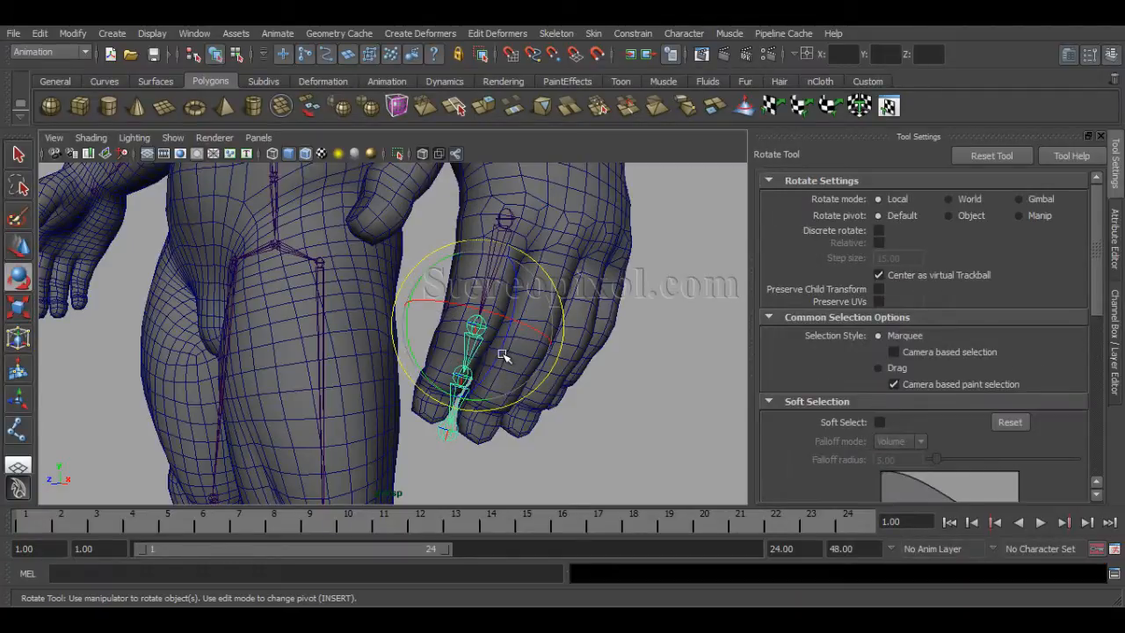
# - Rotate the root and upper finger joints to match the finger's direction and bend
pyautogui.moveTo(505, 356); pyautogui.dragTo(484, 386)
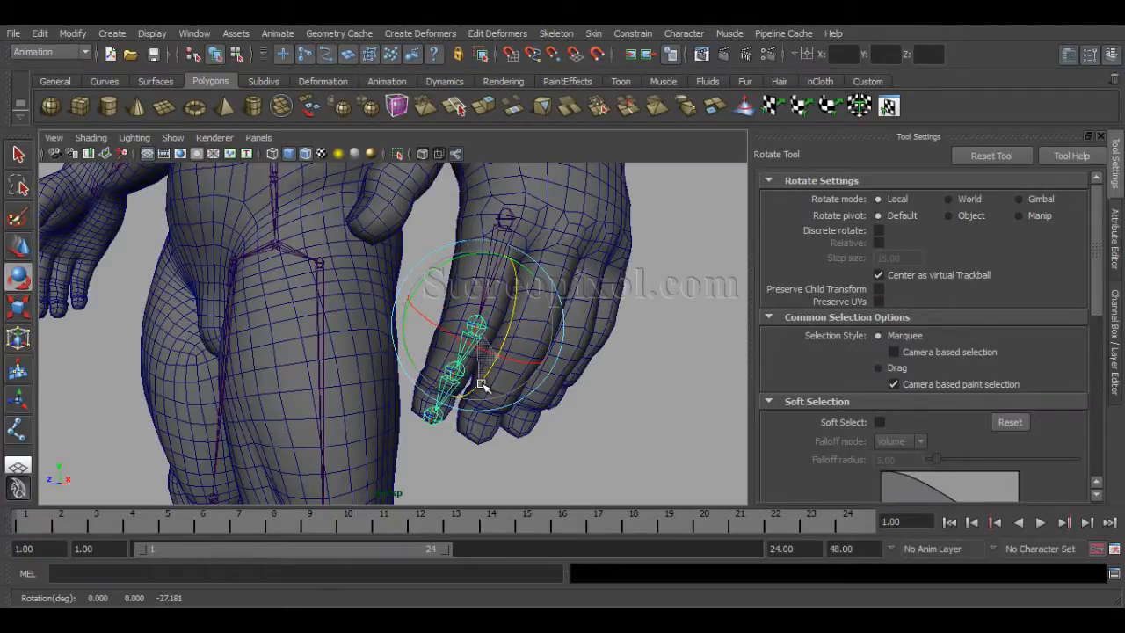
pyautogui.moveTo(482, 387); pyautogui.dragTo(615, 451)
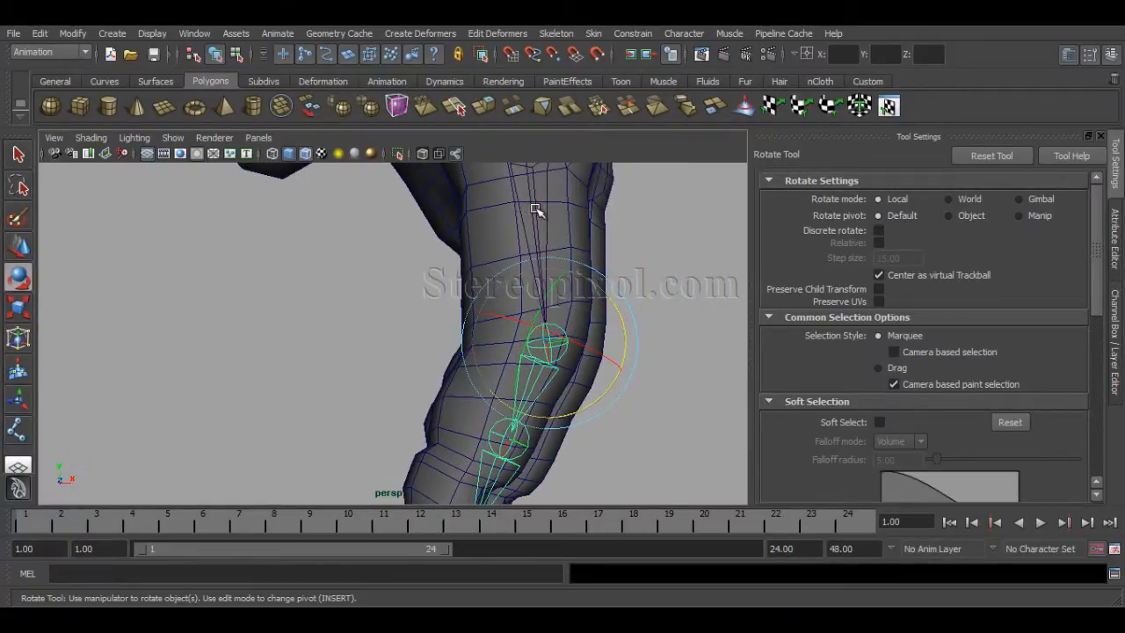
pyautogui.moveTo(536, 210); pyautogui.dragTo(567, 211)
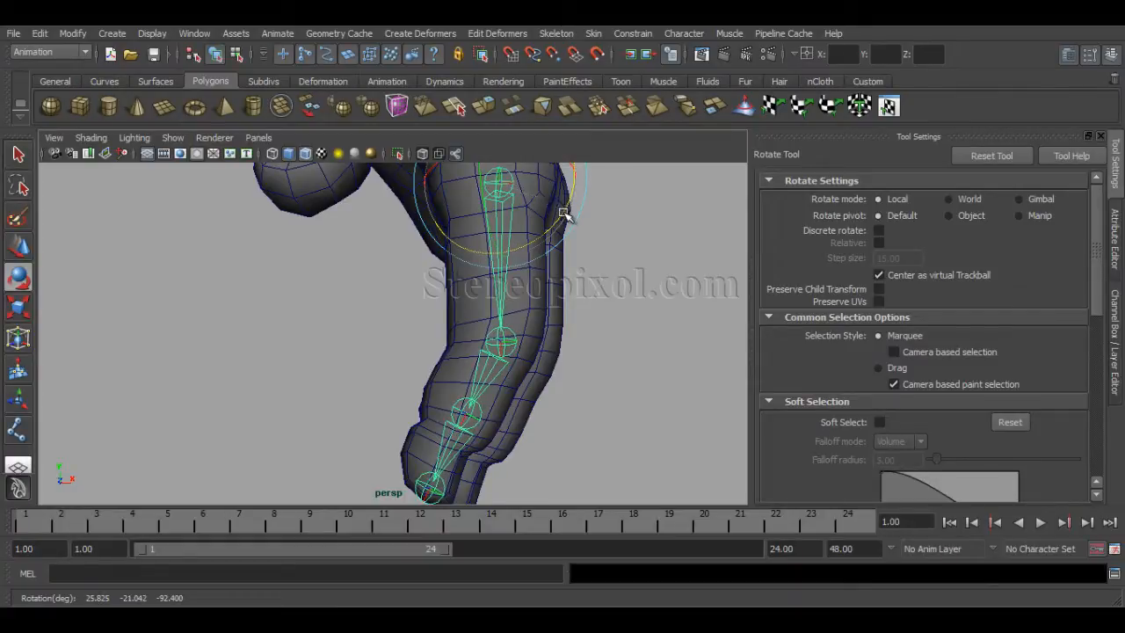
pyautogui.moveTo(562, 215); pyautogui.dragTo(523, 413)
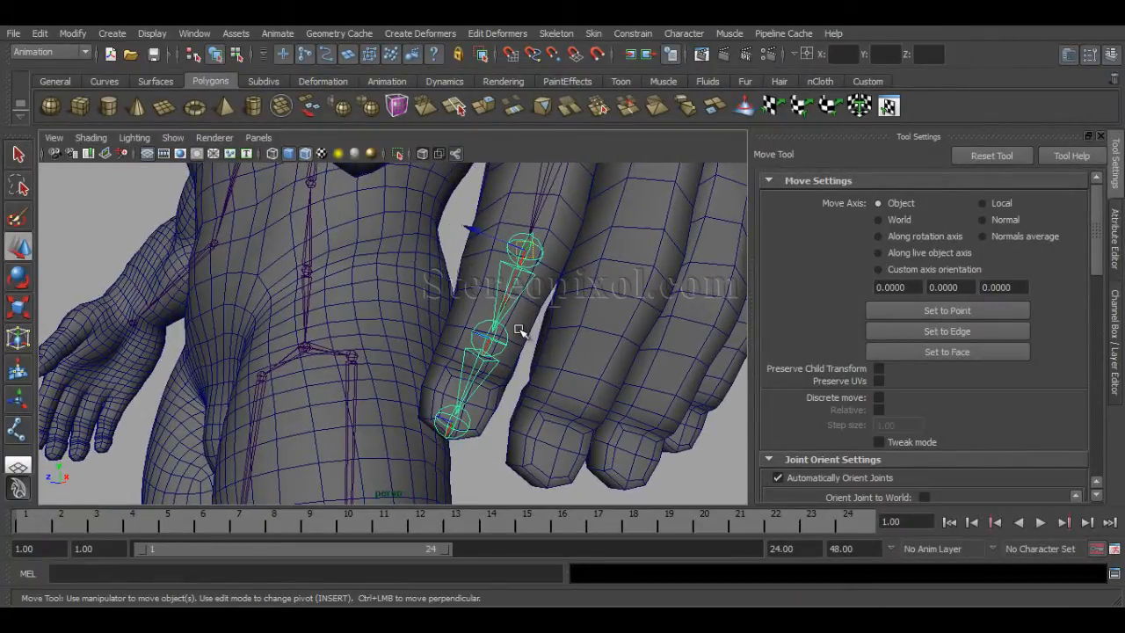
# - Scale the finger joints shorter along their length and move the tip into the finger
pyautogui.click(18, 309)
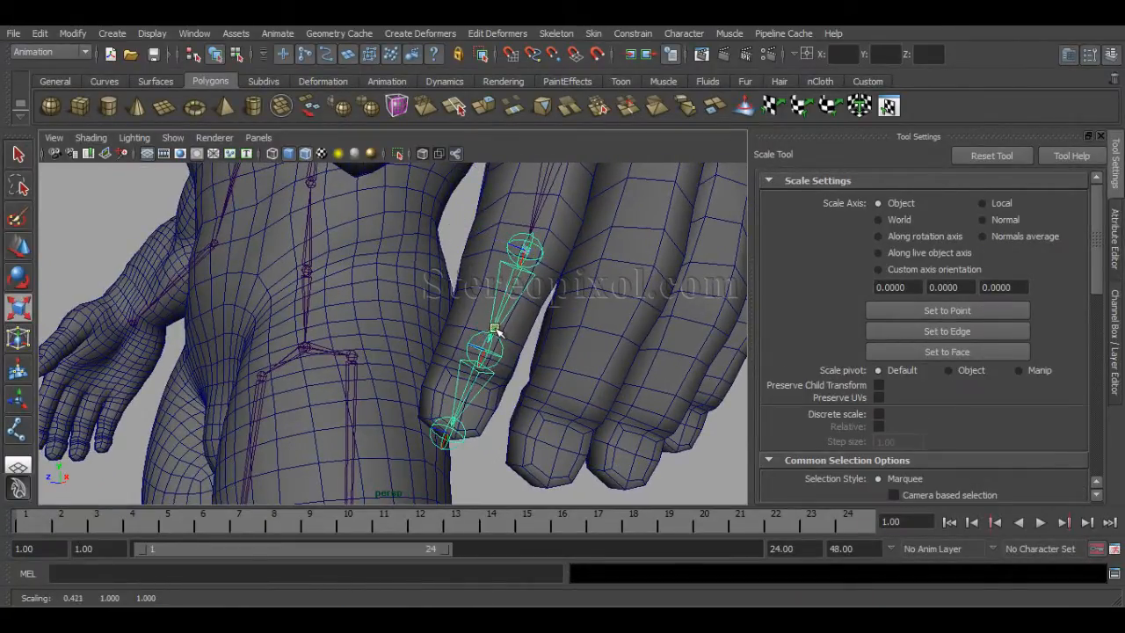
pyautogui.moveTo(496, 329); pyautogui.dragTo(495, 390)
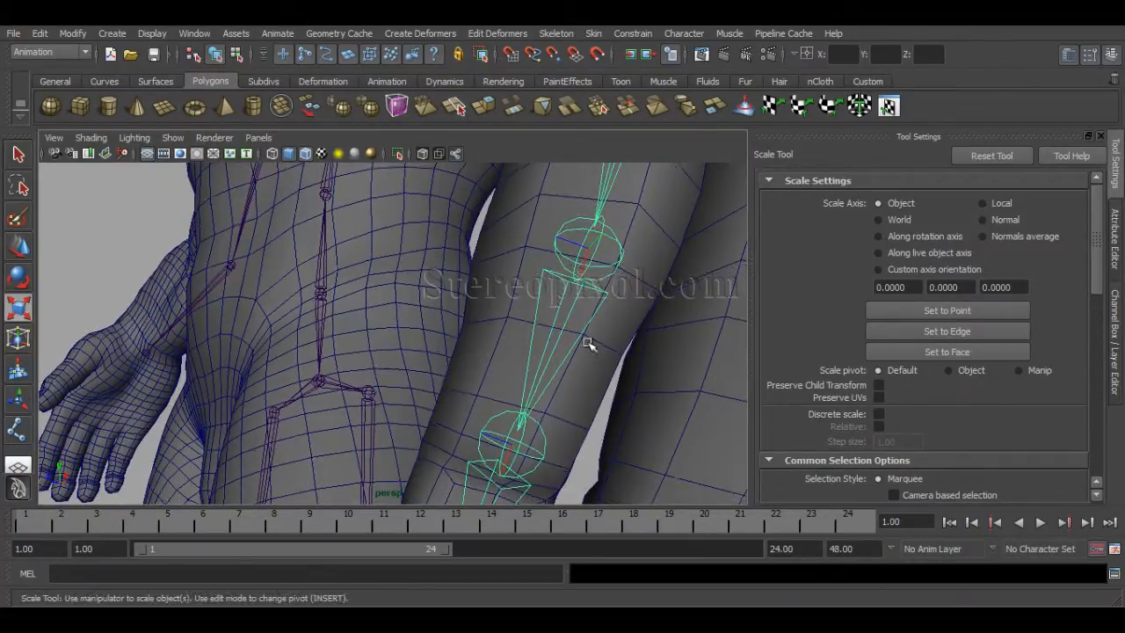
pyautogui.moveTo(588, 343); pyautogui.dragTo(540, 313)
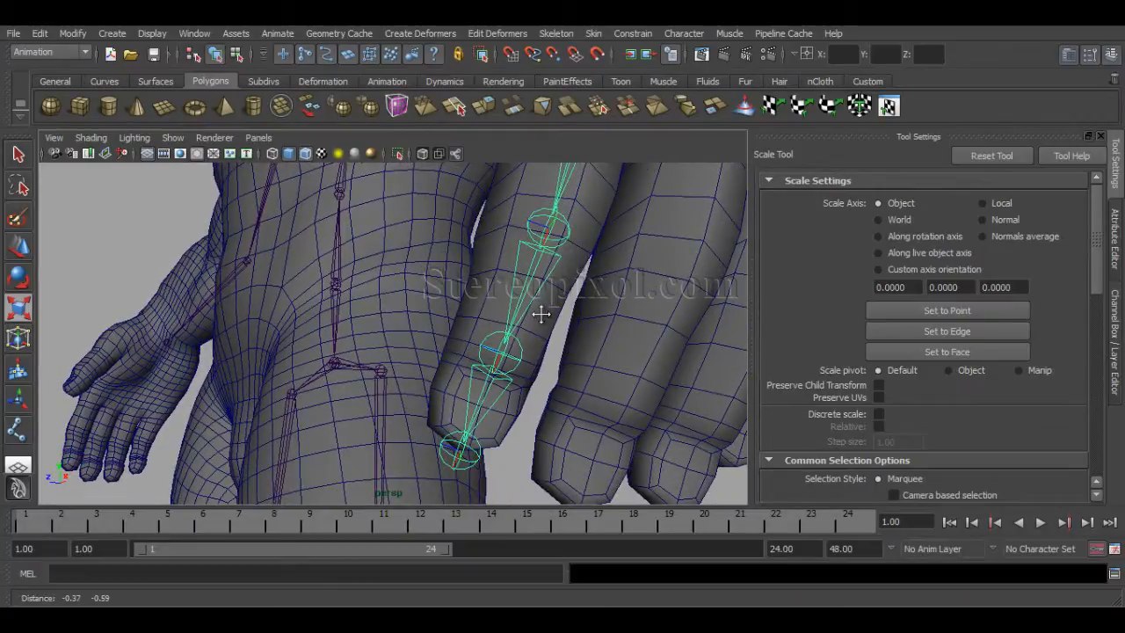
pyautogui.moveTo(541, 313); pyautogui.dragTo(461, 406)
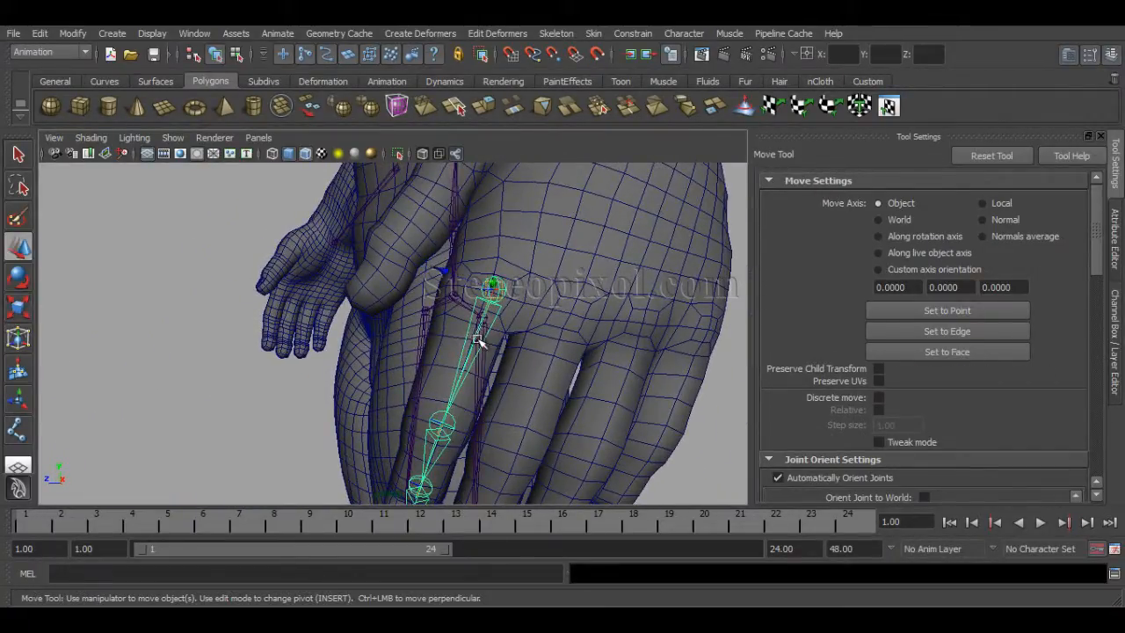
pyautogui.moveTo(479, 343); pyautogui.dragTo(575, 413)
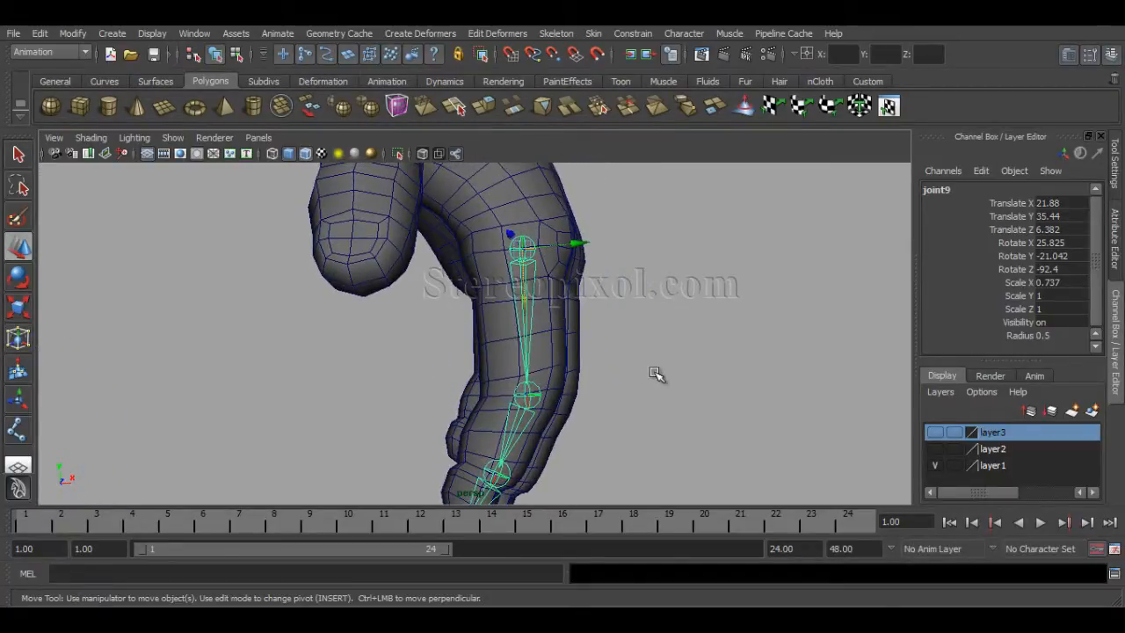
# - Freeze Transformations on the finger chain using reset default settings
pyautogui.click(72, 34)
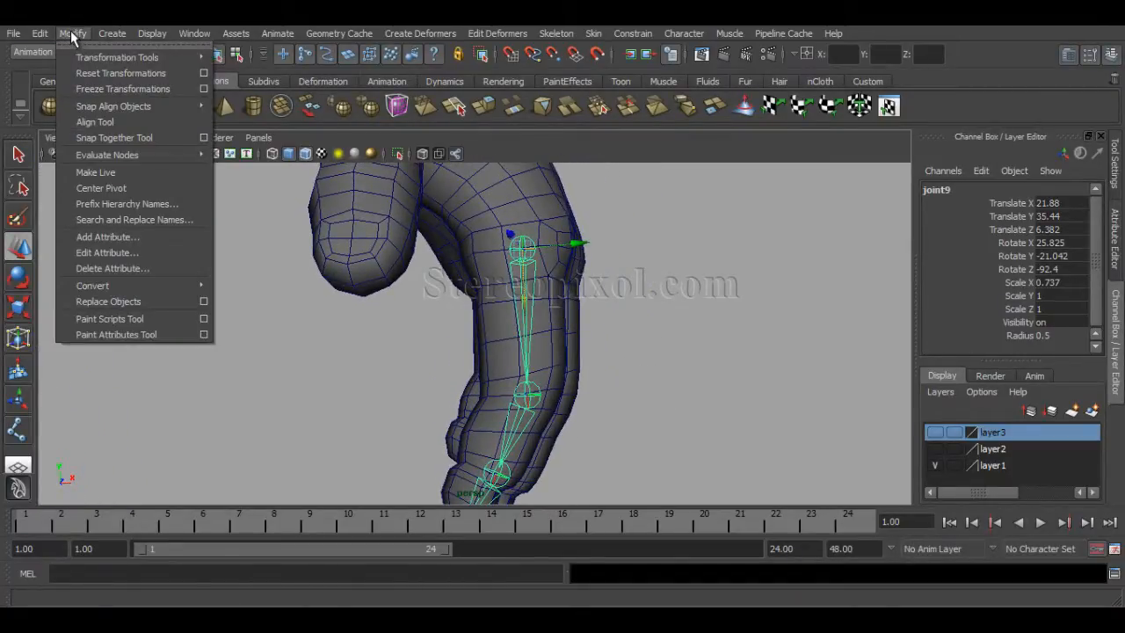
pyautogui.moveTo(123, 89)
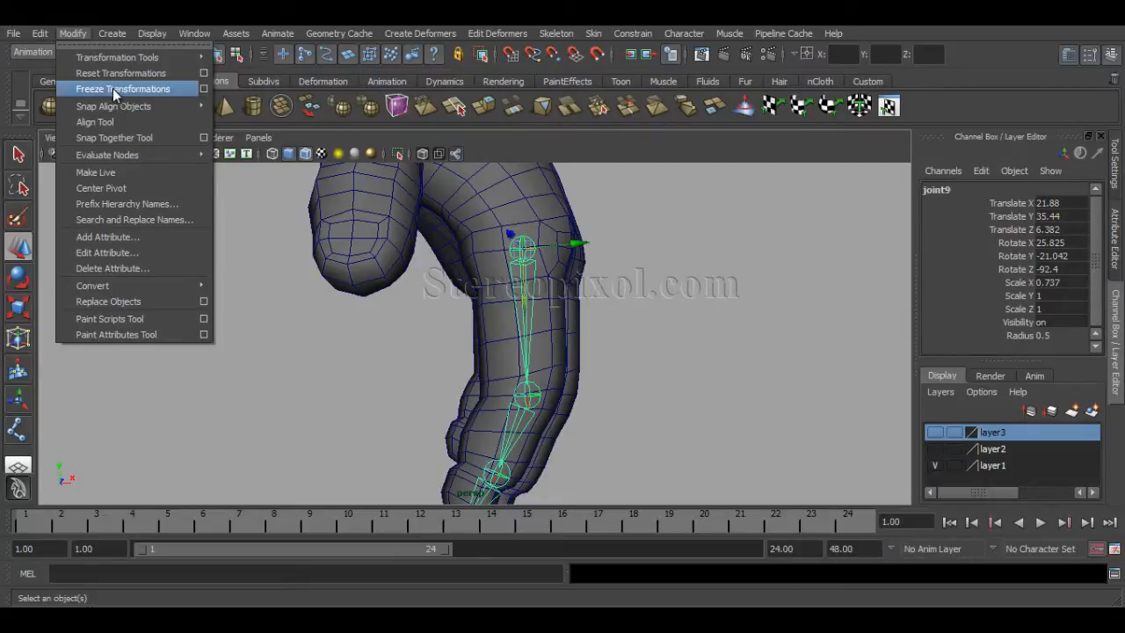
pyautogui.click(123, 89)
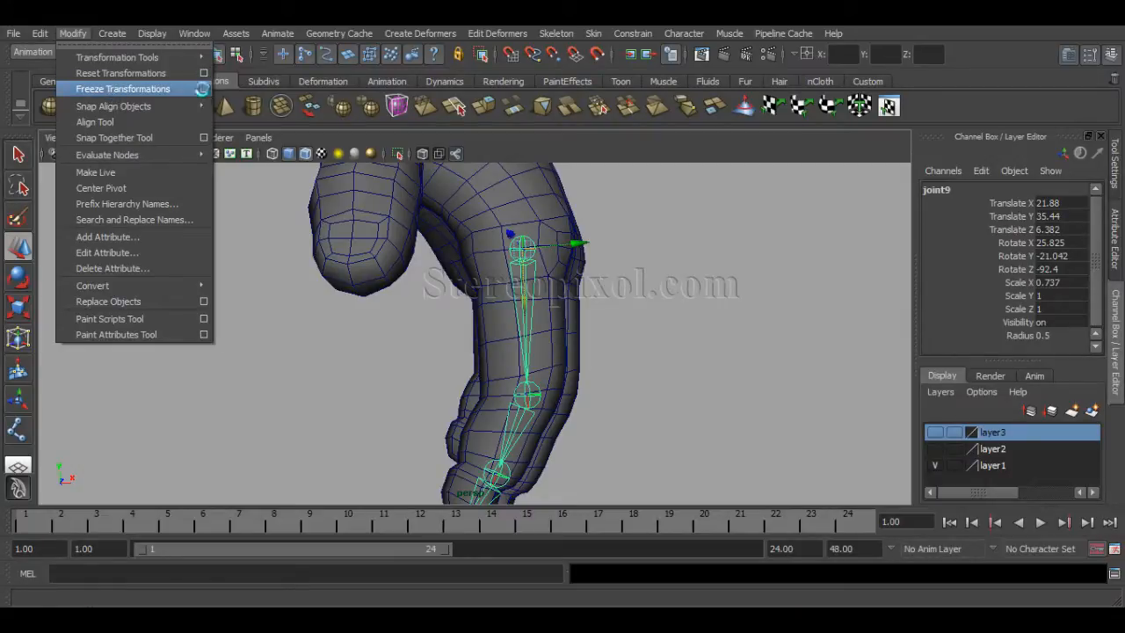
pyautogui.click(203, 88)
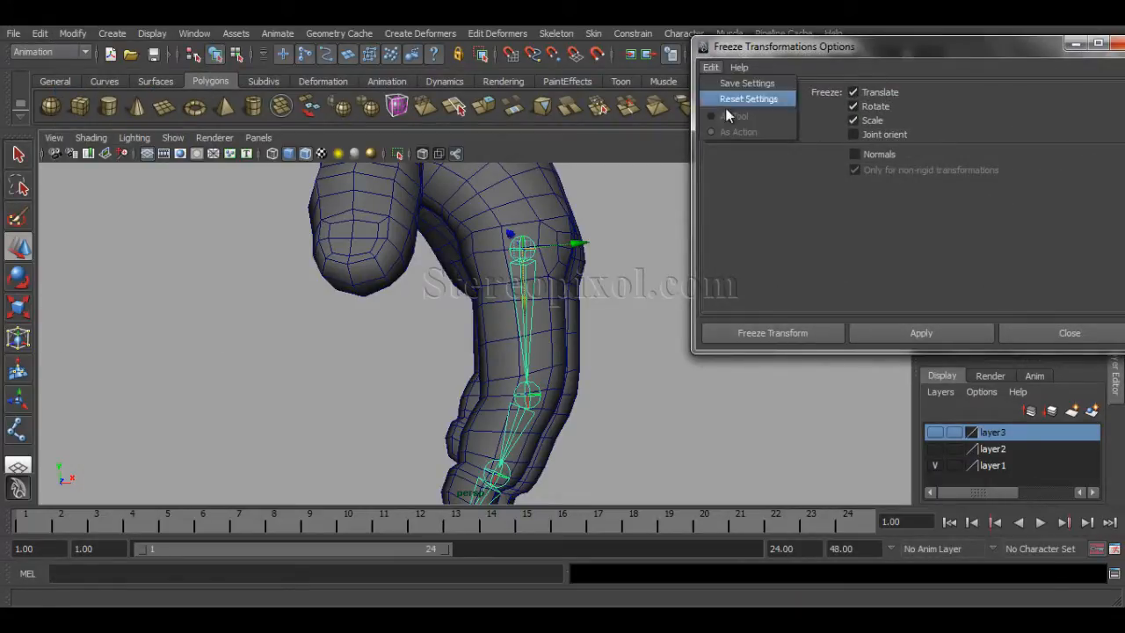
pyautogui.click(772, 333)
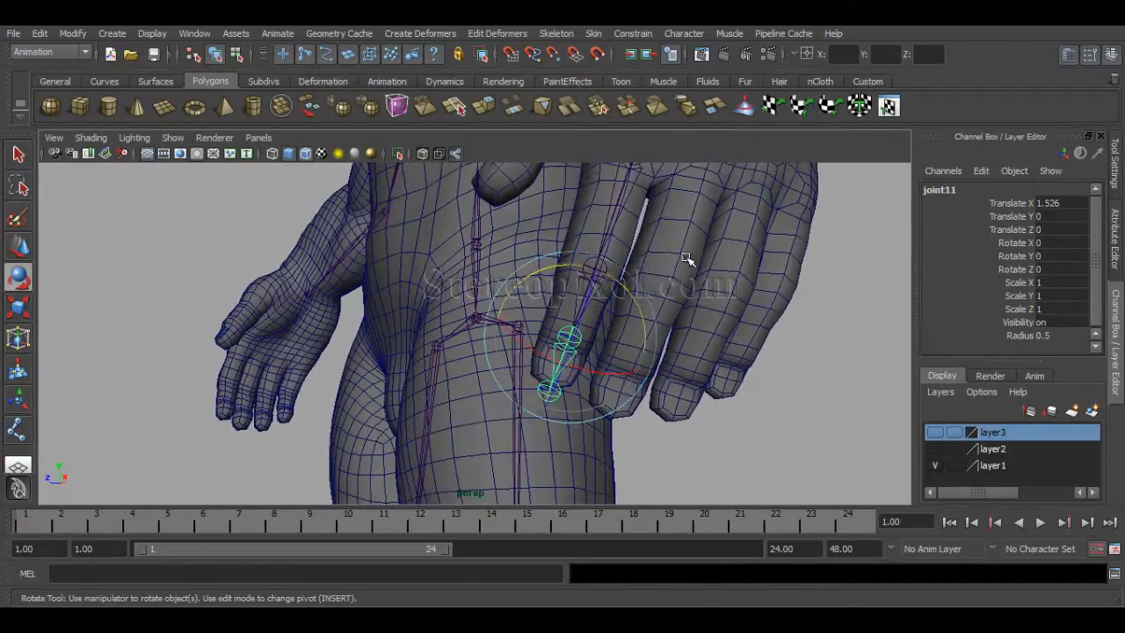
# - Name the four finger joints Index_1_01 at the root through Index_1_04 at the tip
pyautogui.moveTo(685, 259); pyautogui.dragTo(641, 329)
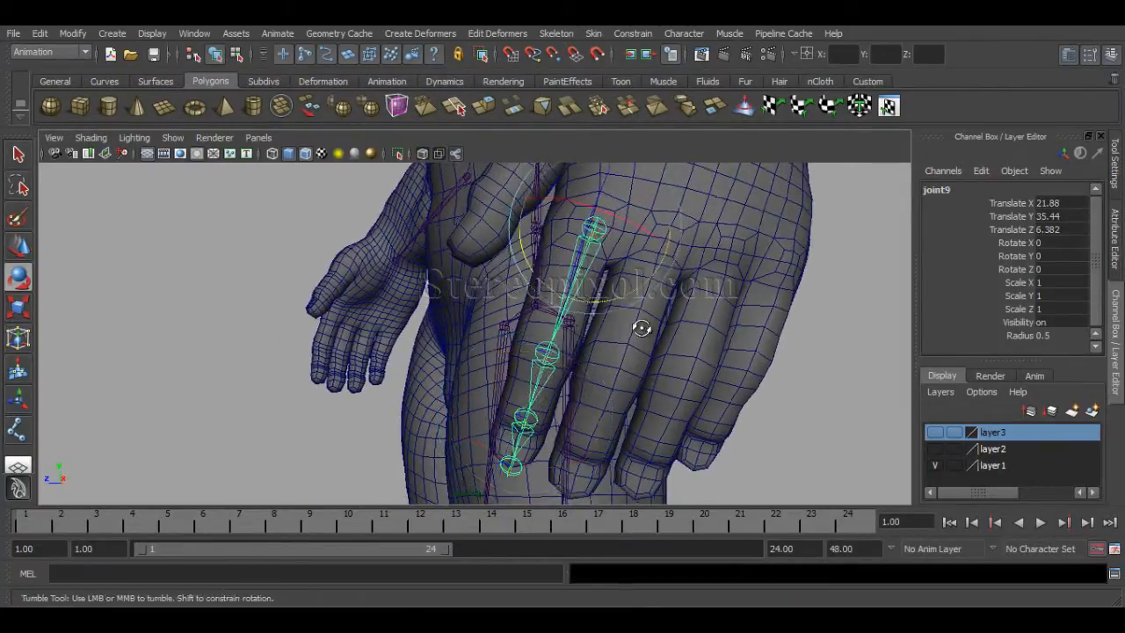
pyautogui.moveTo(641, 329); pyautogui.dragTo(686, 343)
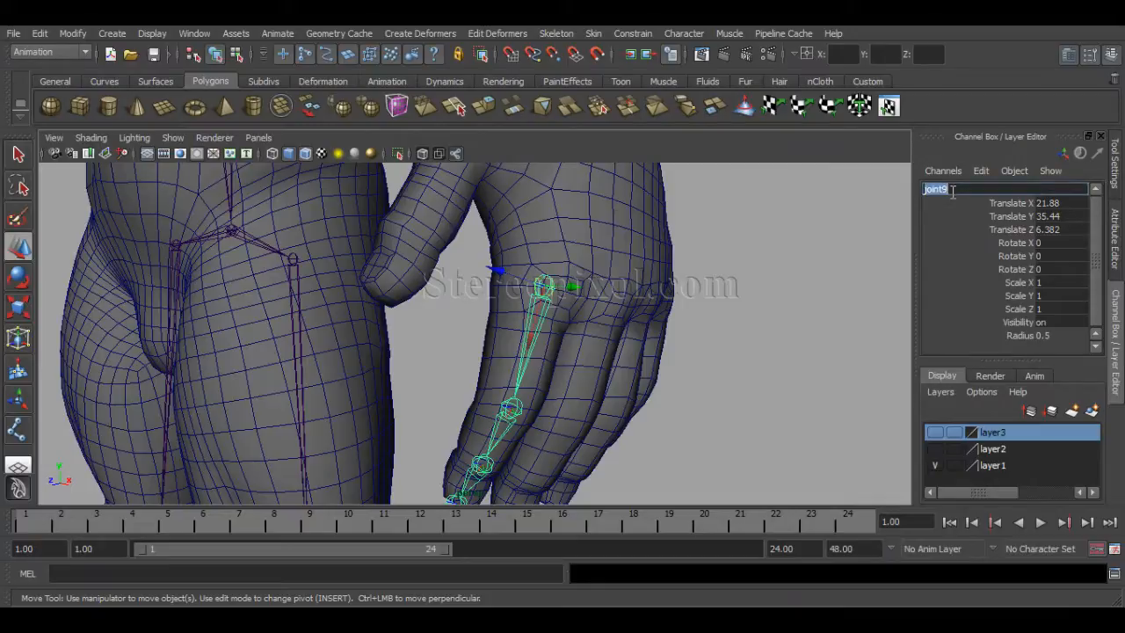
pyautogui.moveTo(928, 244)
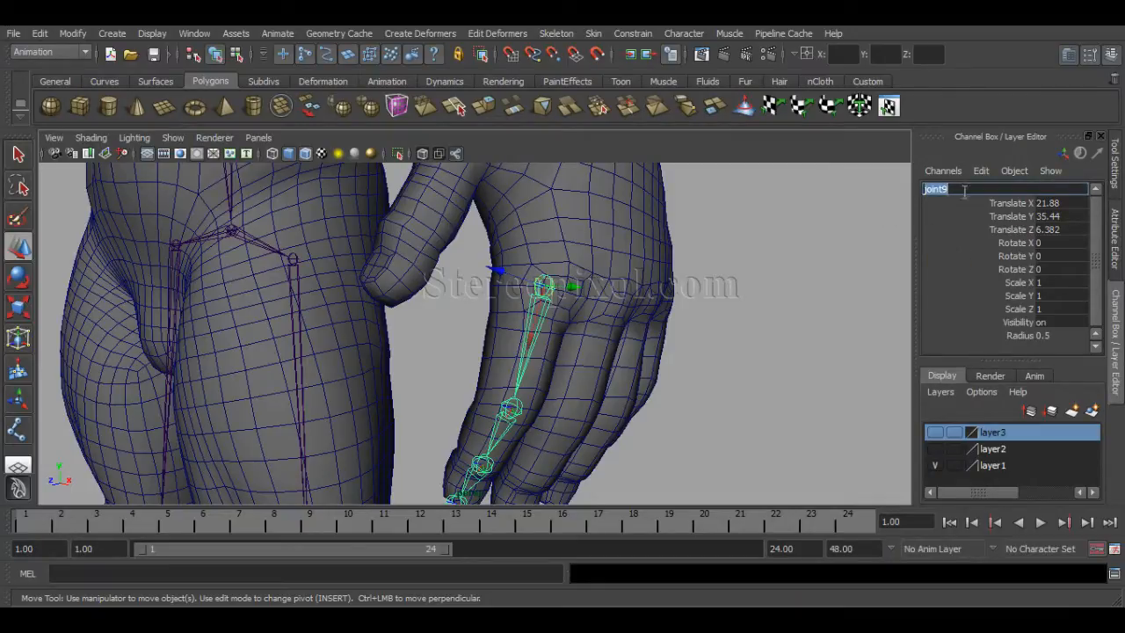
pyautogui.moveTo(957, 211)
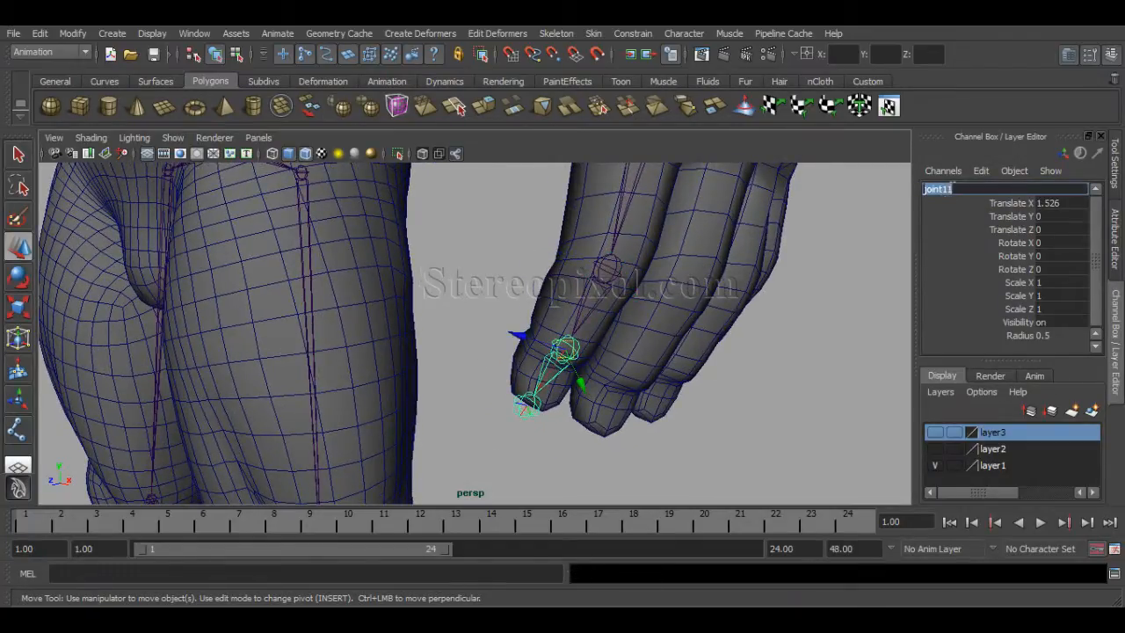
pyautogui.write('Index')
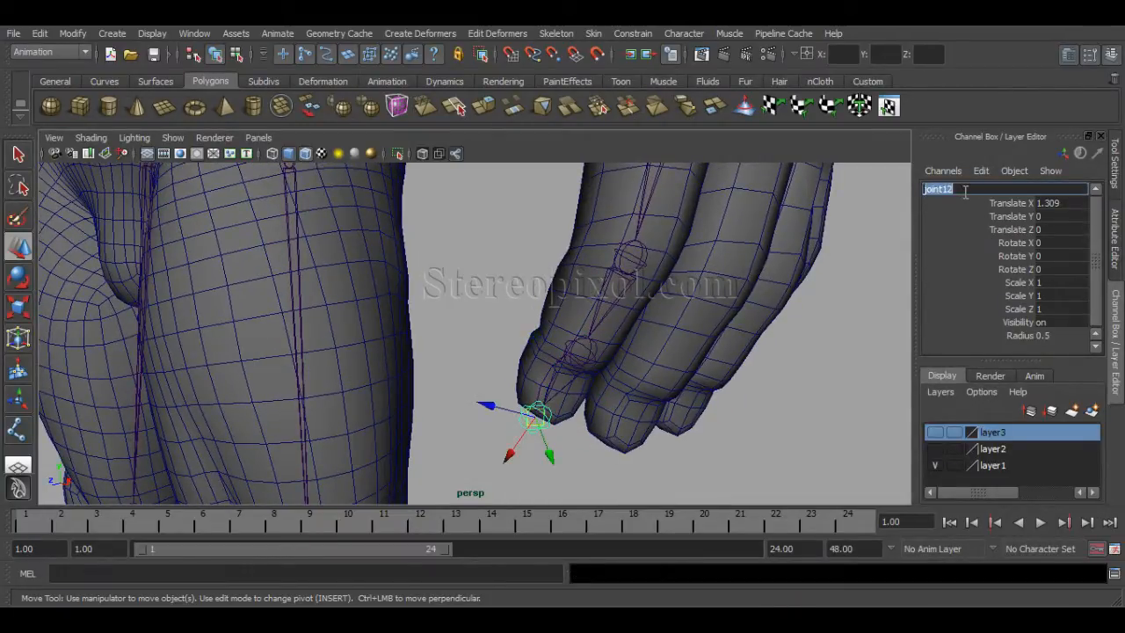
pyautogui.write('Index_L_04')
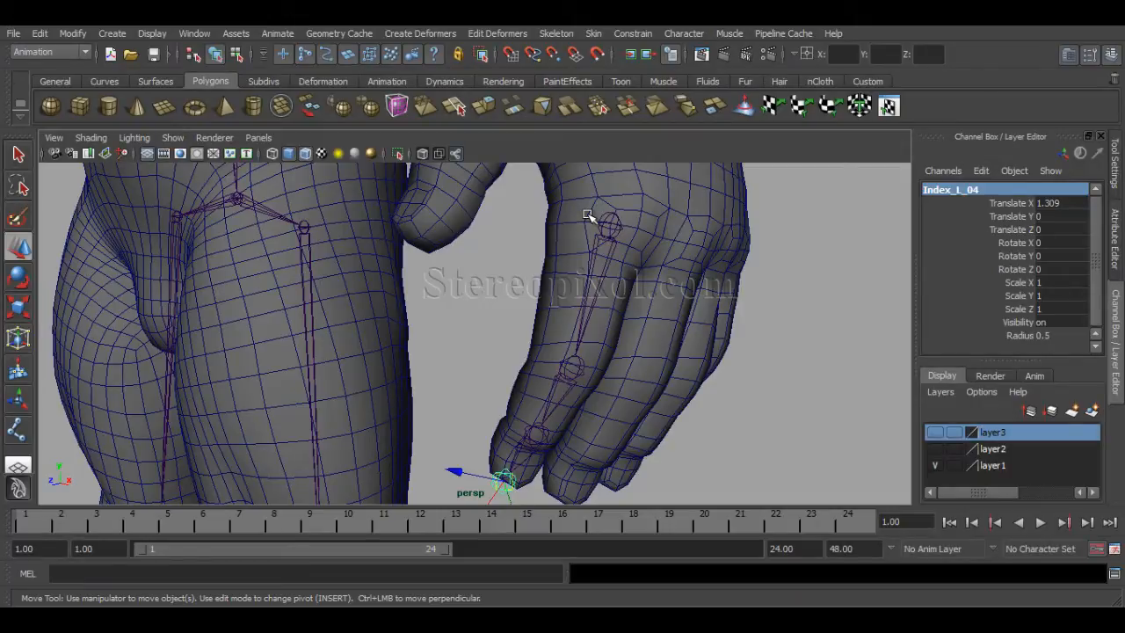
pyautogui.click(600, 273)
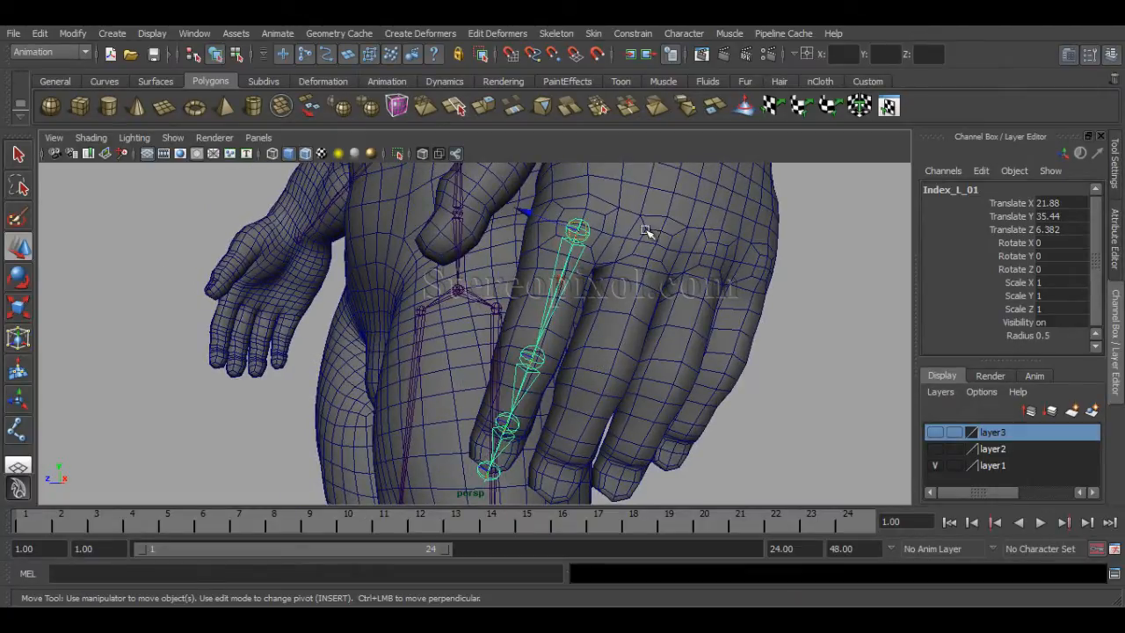
# - Reposition the index chain's top joint inside the index finger, checking from below and the side
pyautogui.click(554, 255)
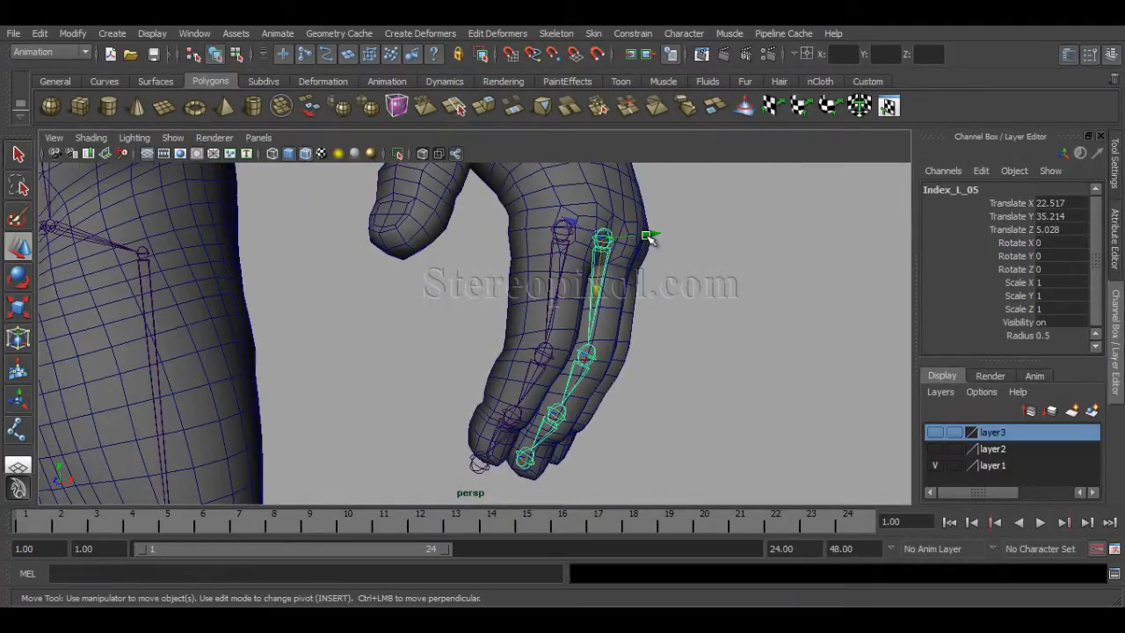
pyautogui.moveTo(650, 236); pyautogui.dragTo(646, 233)
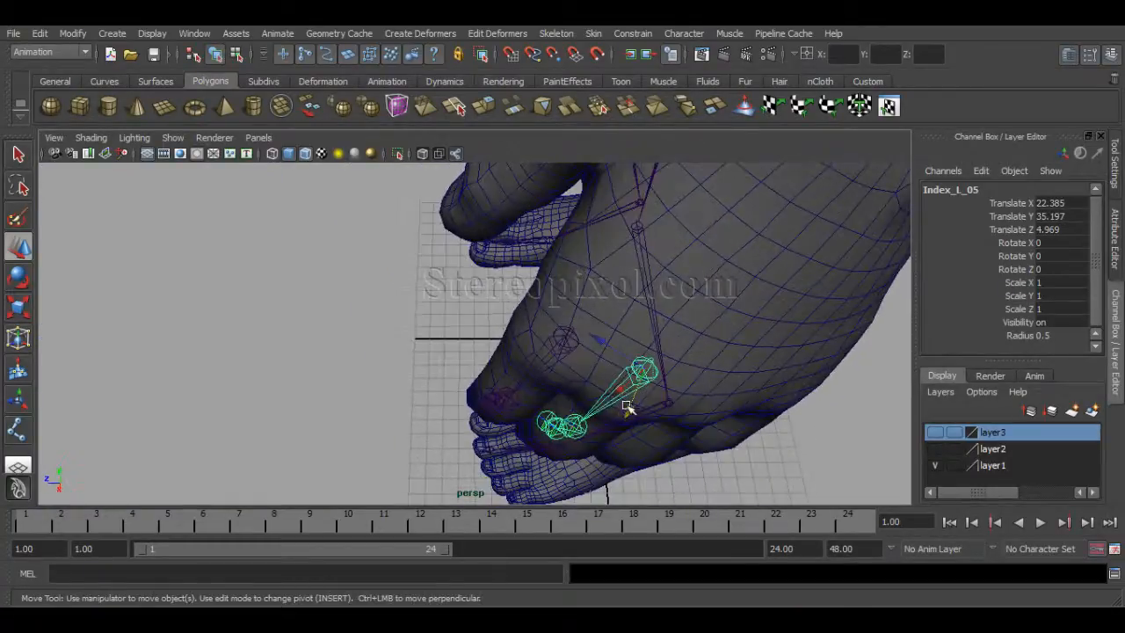
pyautogui.moveTo(629, 406); pyautogui.dragTo(606, 385)
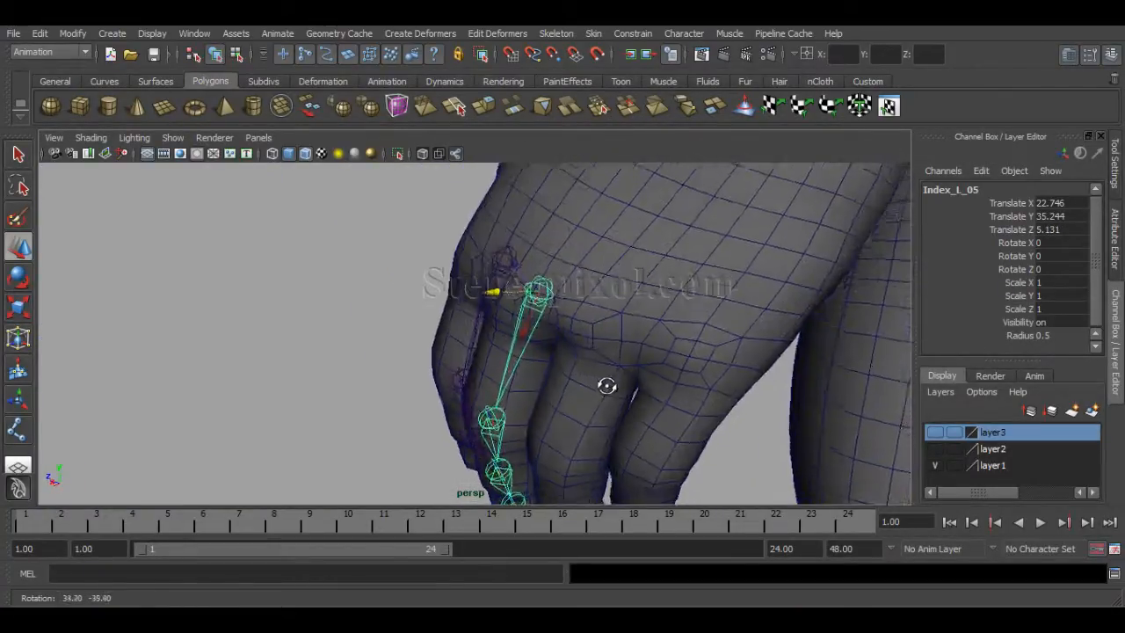
pyautogui.moveTo(606, 386); pyautogui.dragTo(624, 267)
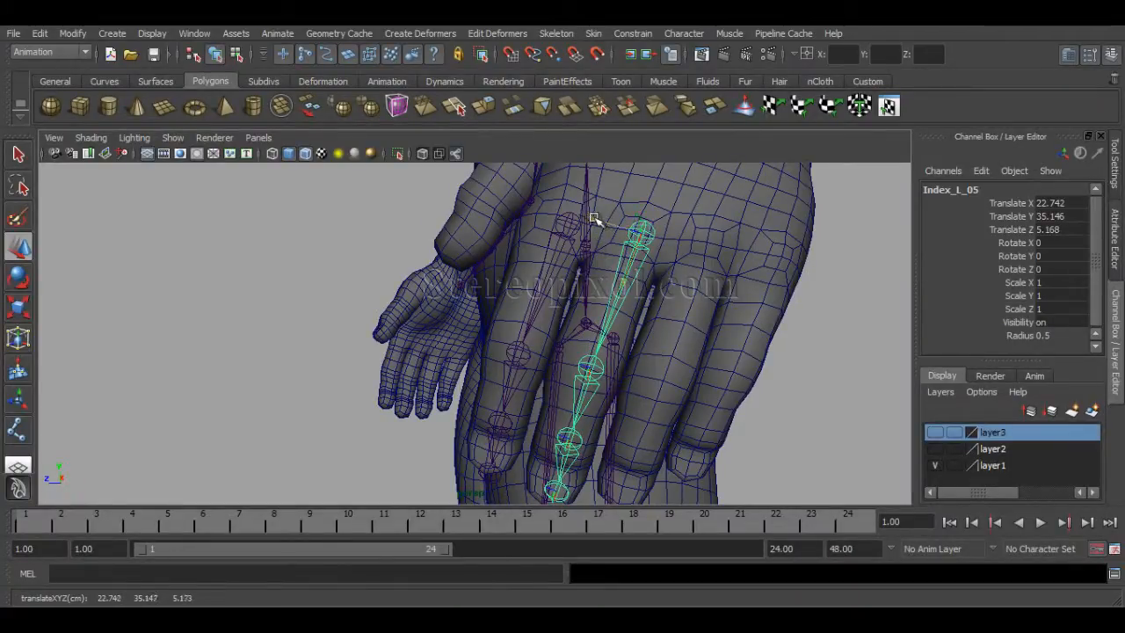
pyautogui.moveTo(593, 220); pyautogui.dragTo(641, 325)
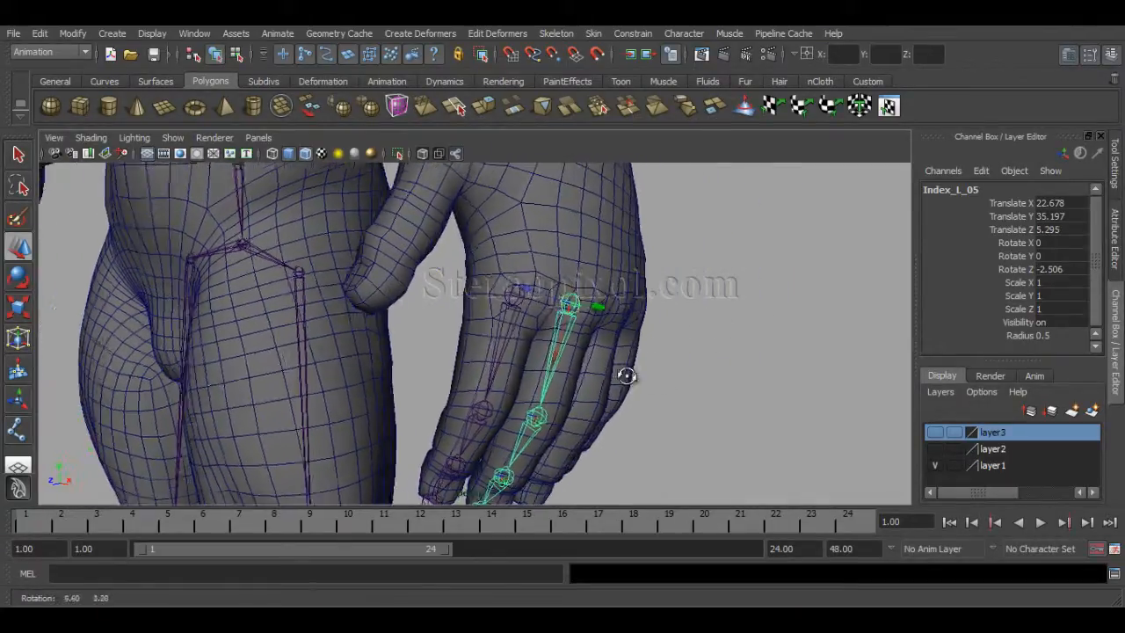
pyautogui.moveTo(625, 375); pyautogui.dragTo(652, 284)
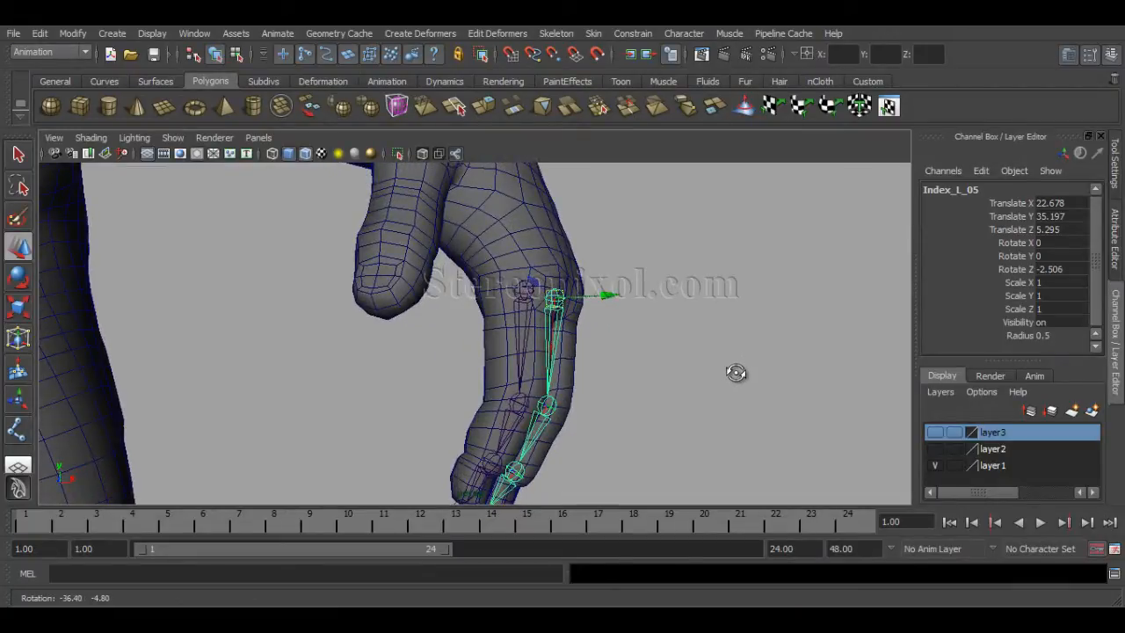
pyautogui.moveTo(736, 372); pyautogui.dragTo(521, 410)
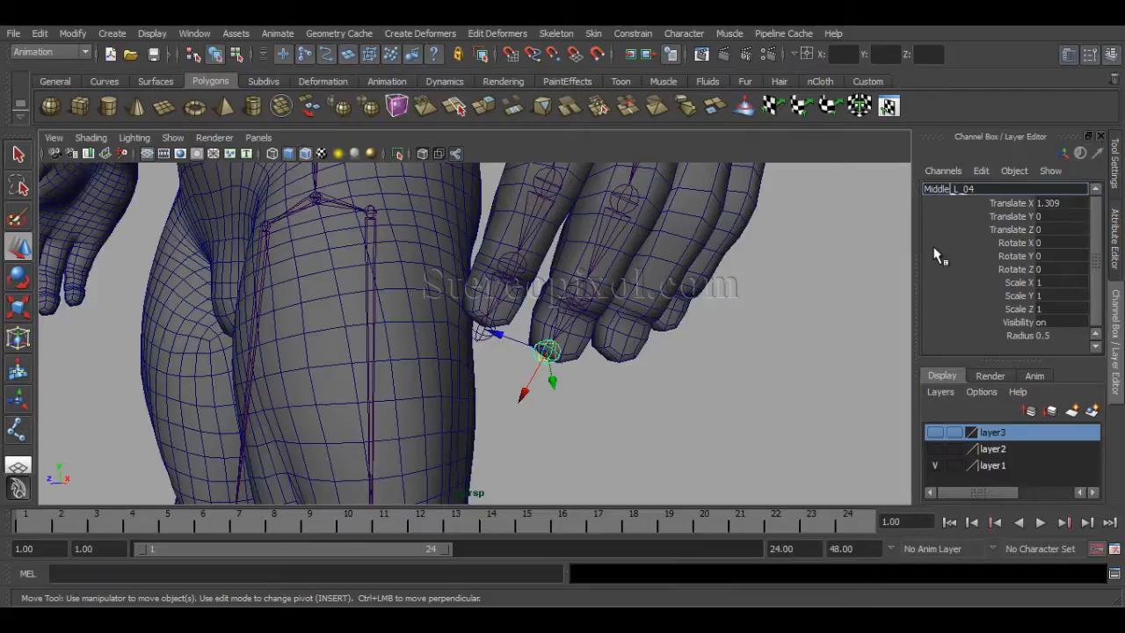
# - Orbit back to the left hand and select a middle finger joint to rename as Middle_L
pyautogui.moveTo(544, 352); pyautogui.dragTo(694, 396)
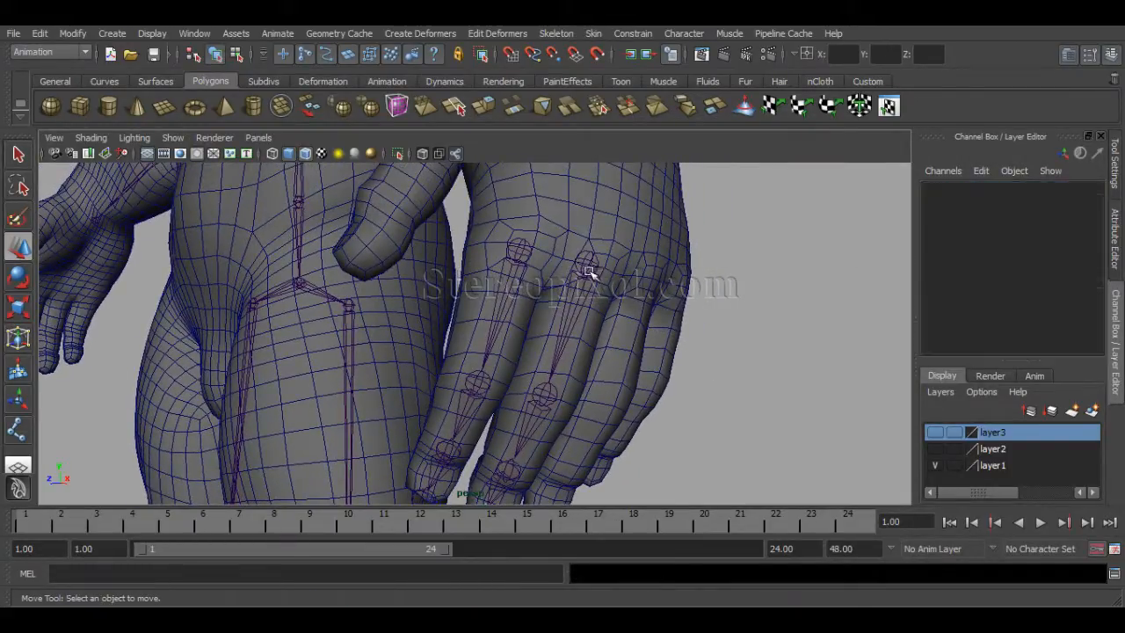
pyautogui.click(584, 264)
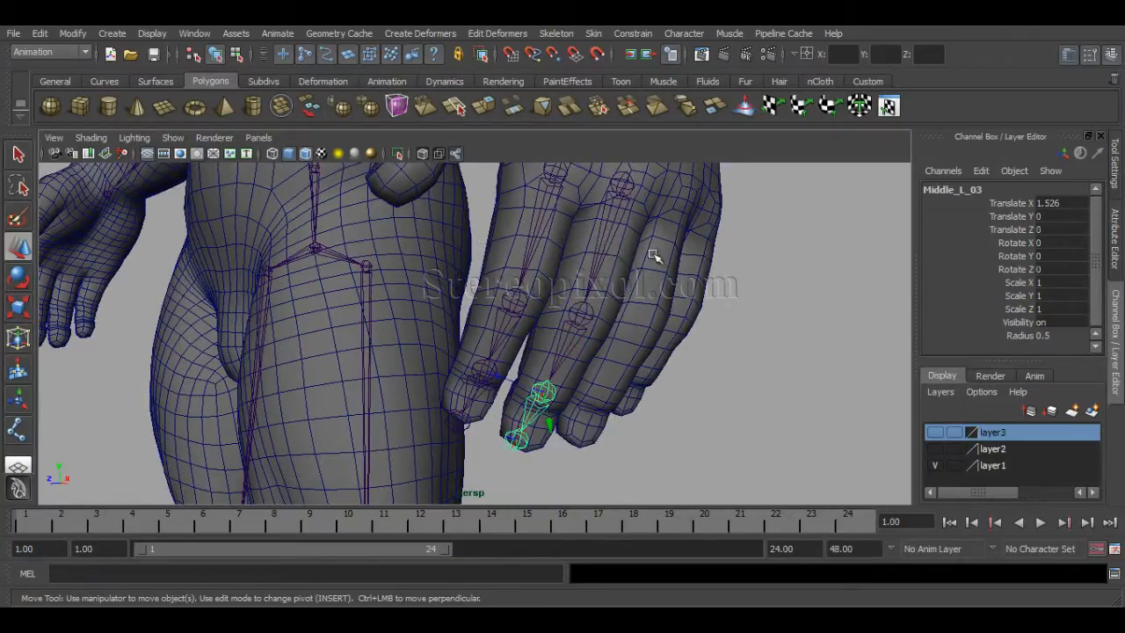
# - Freeze the Middle_L chain's transforms through the Freeze Transformations options
pyautogui.click(67, 34)
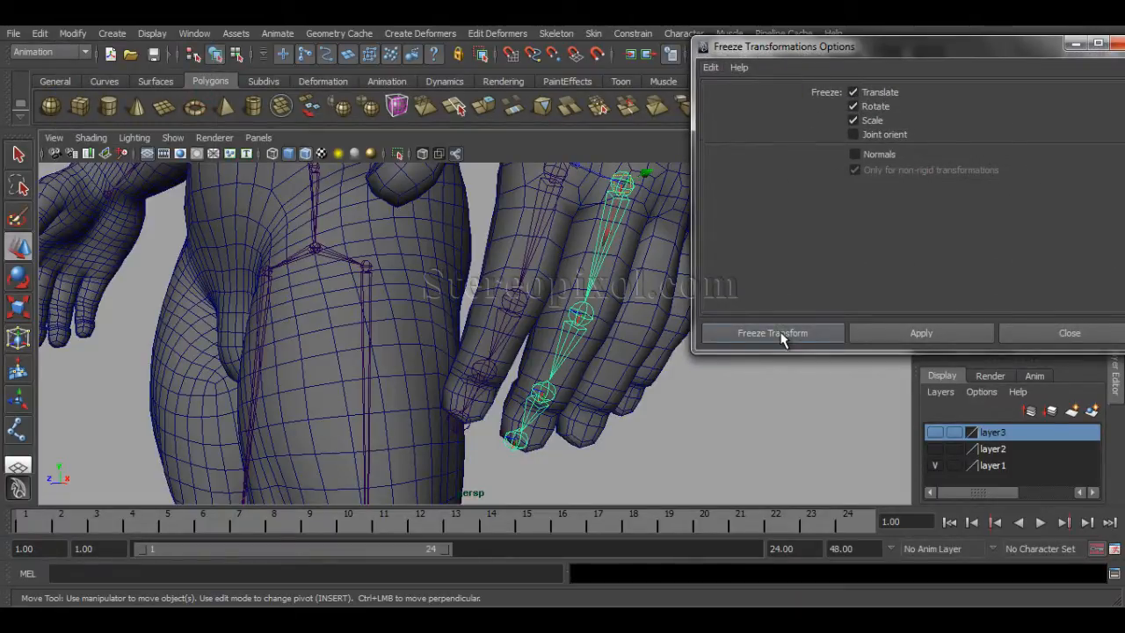
pyautogui.click(771, 332)
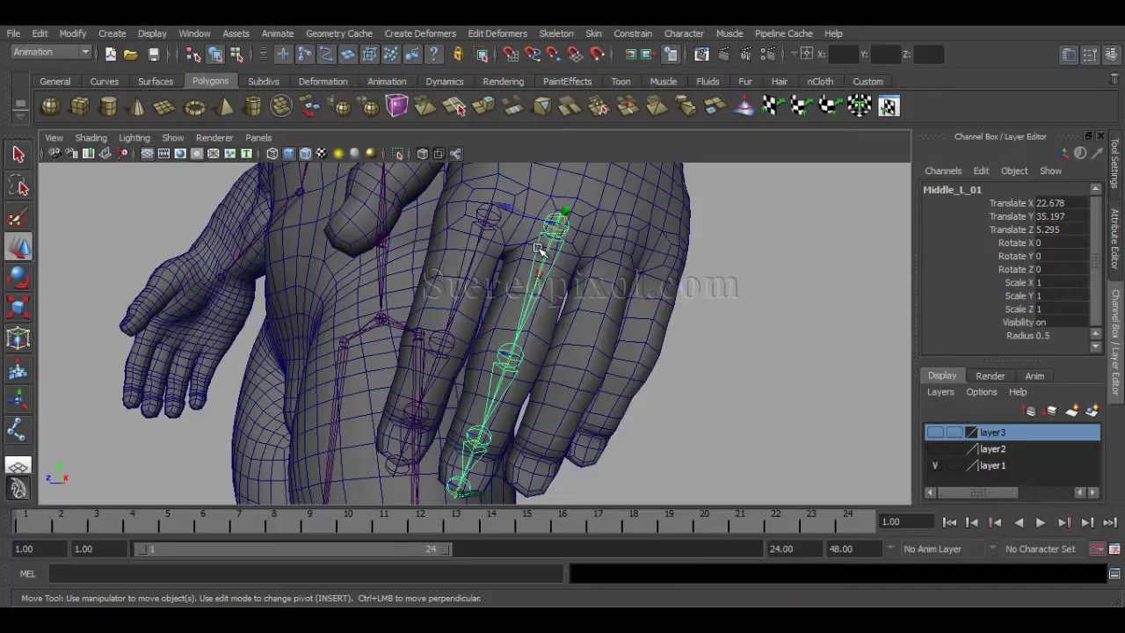
pyautogui.moveTo(550, 290)
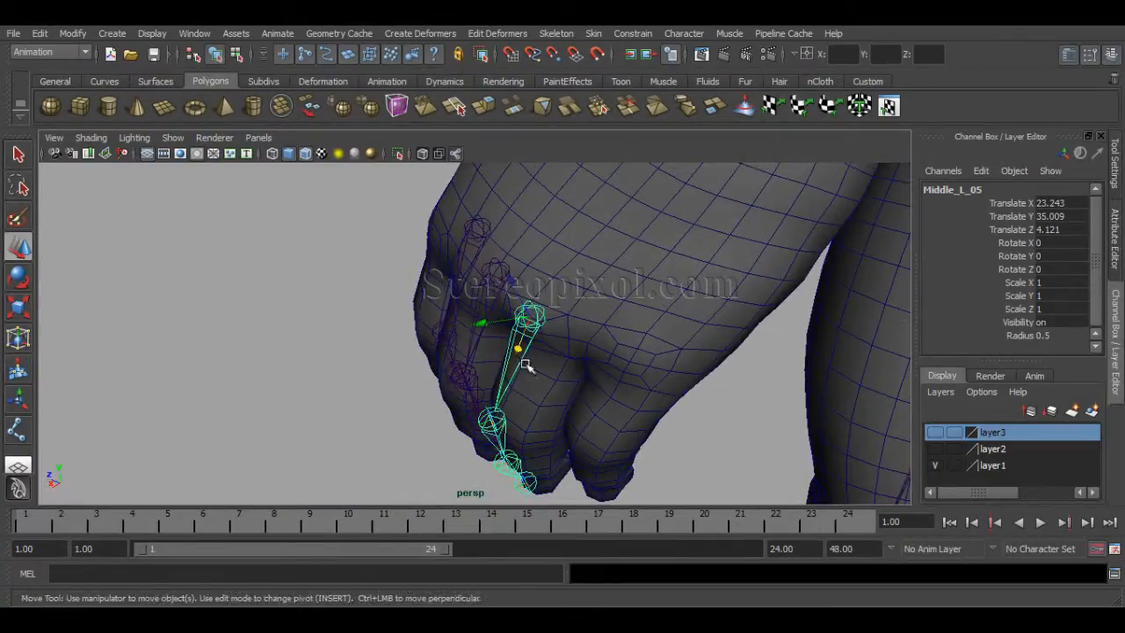
# - Move the middle chain's top joint into the knuckle and rotate it to follow the finger
pyautogui.moveTo(519, 360); pyautogui.dragTo(545, 325)
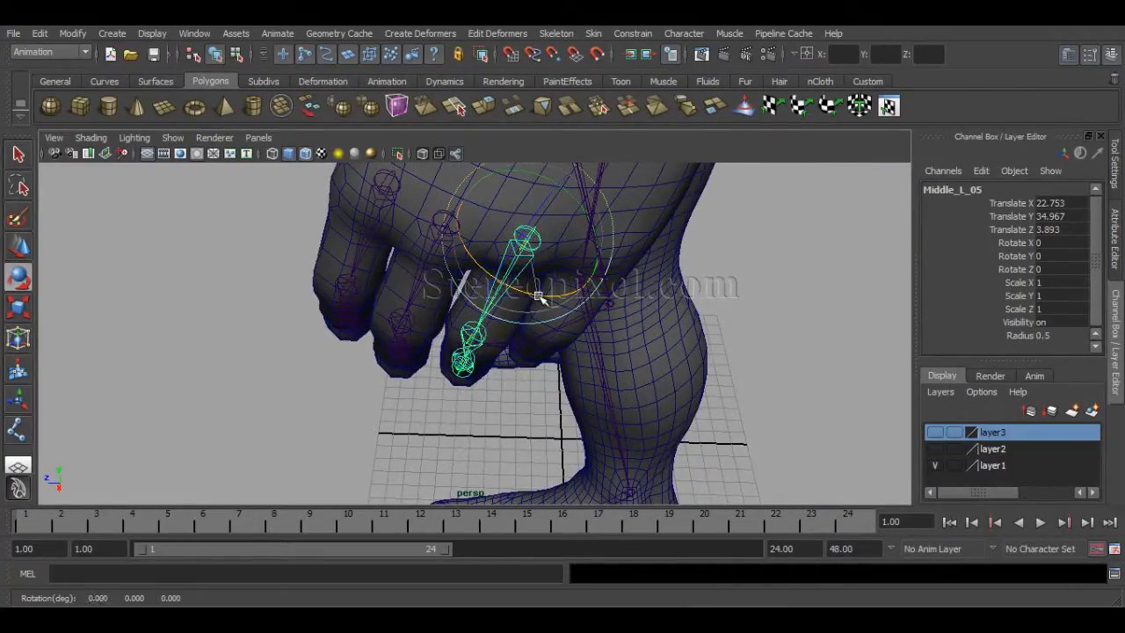
pyautogui.moveTo(536, 294); pyautogui.dragTo(487, 219)
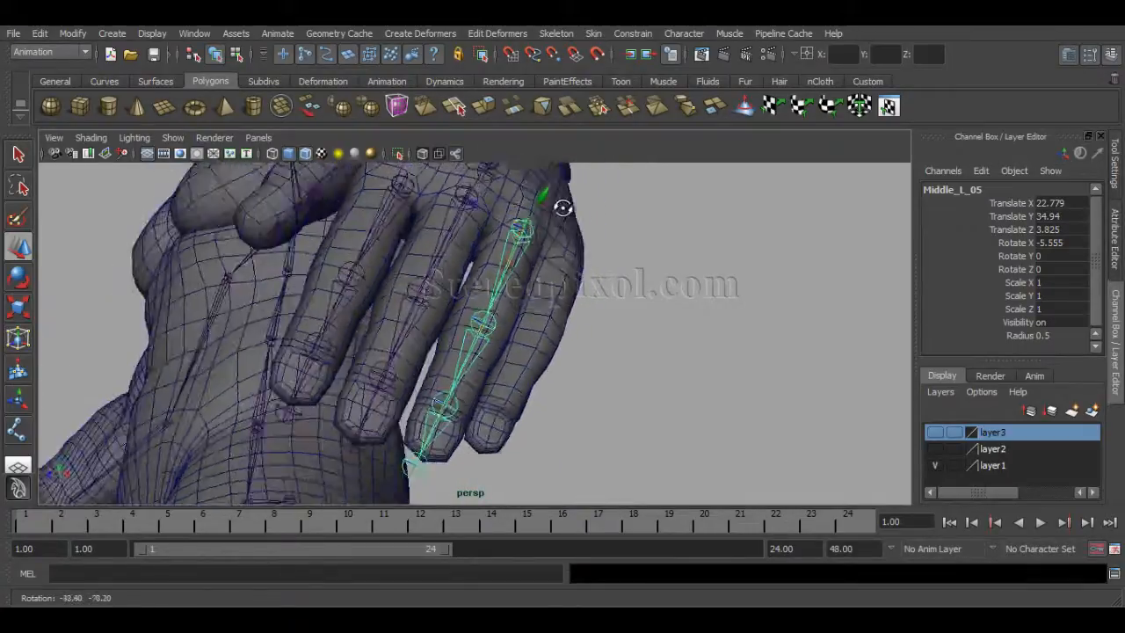
pyautogui.moveTo(563, 208); pyautogui.dragTo(615, 174)
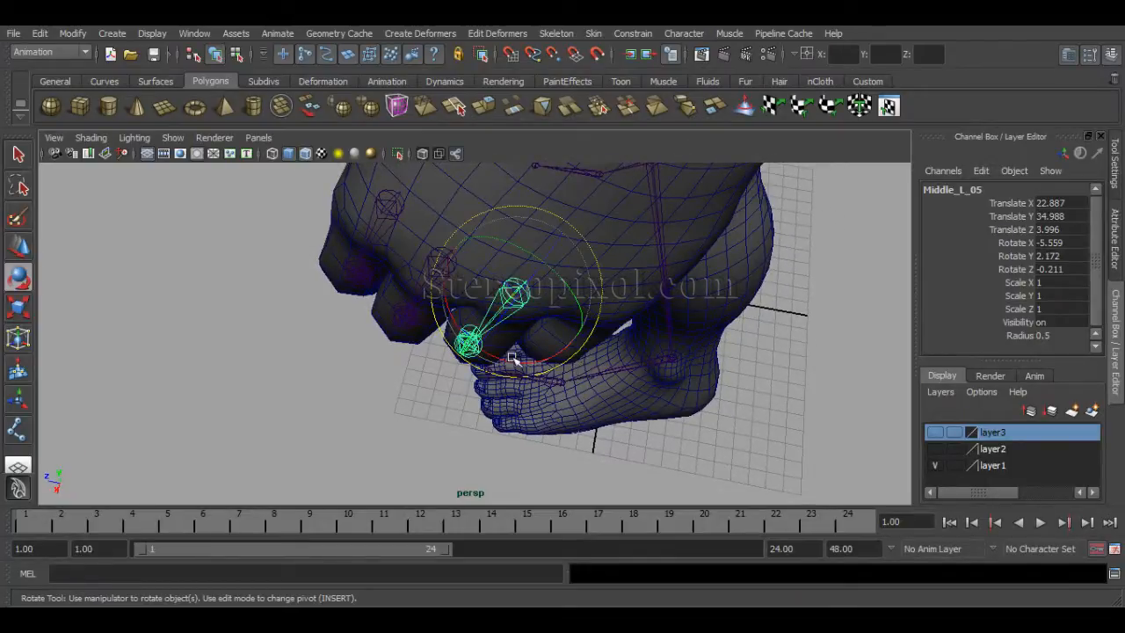
pyautogui.moveTo(514, 359); pyautogui.dragTo(523, 369)
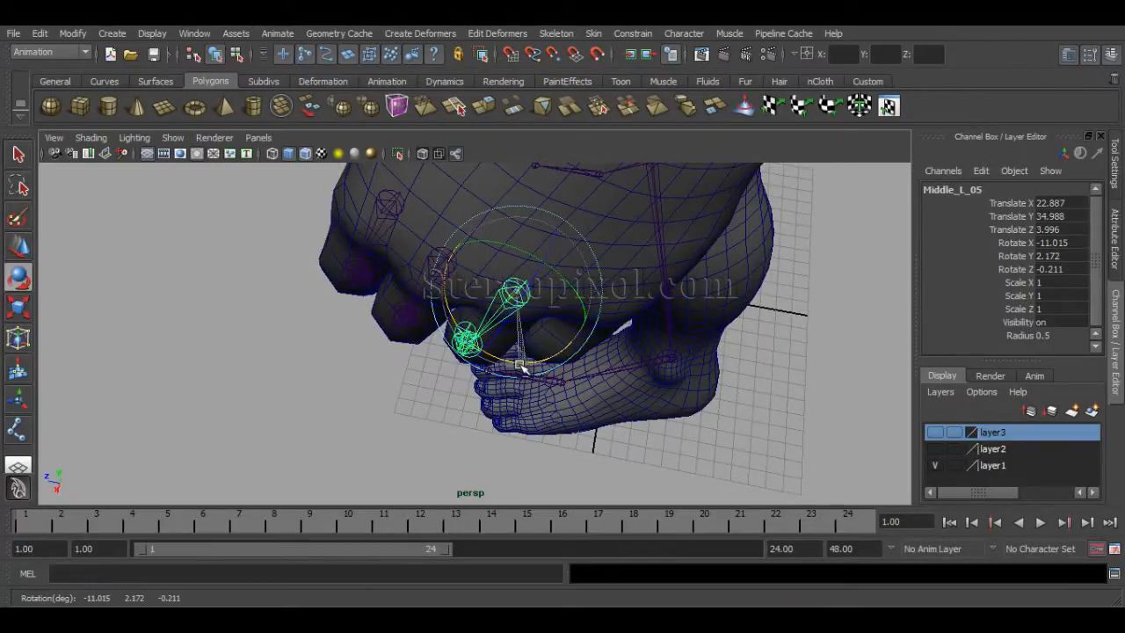
pyautogui.moveTo(523, 369); pyautogui.dragTo(497, 330)
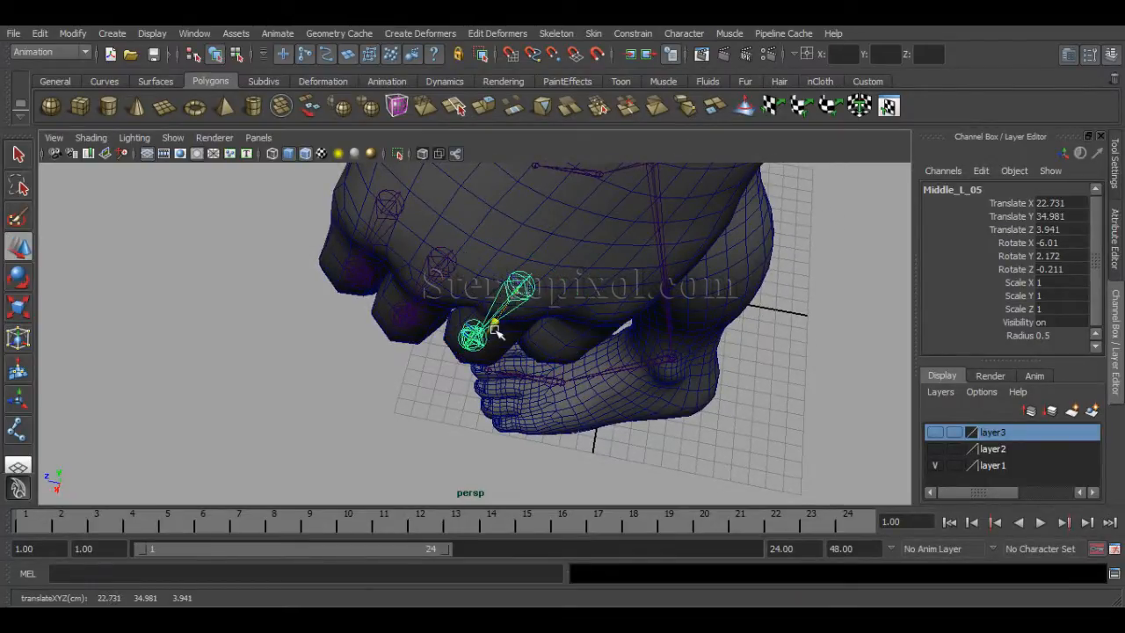
pyautogui.moveTo(492, 330); pyautogui.dragTo(580, 327)
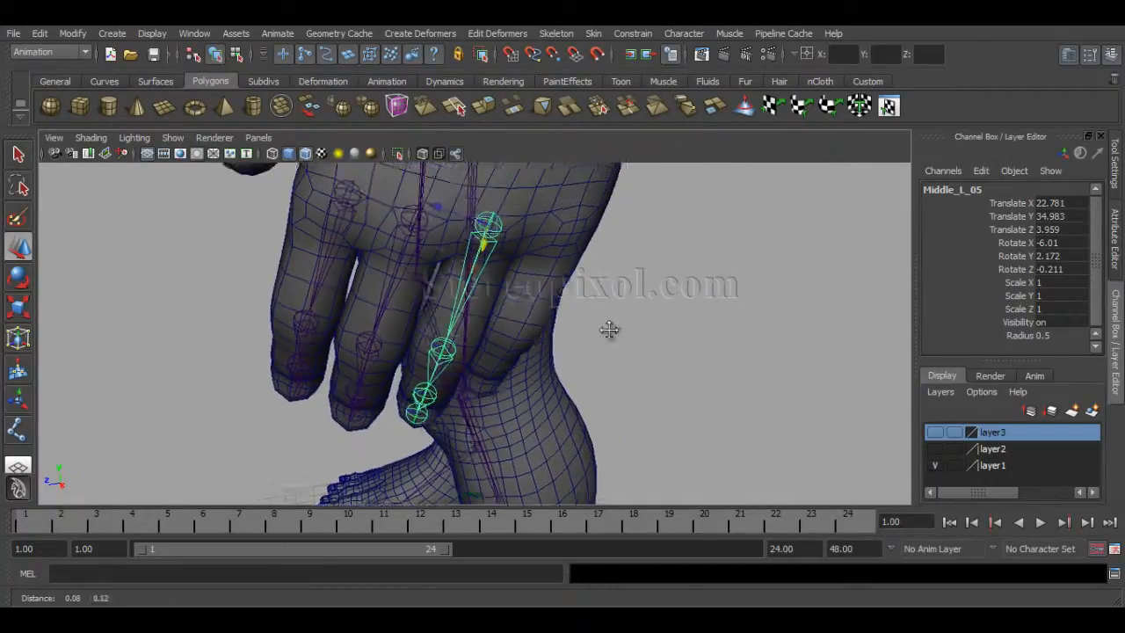
# - Check the middle chain from the back and adjust its length to match the finger
pyautogui.moveTo(609, 329); pyautogui.dragTo(567, 303)
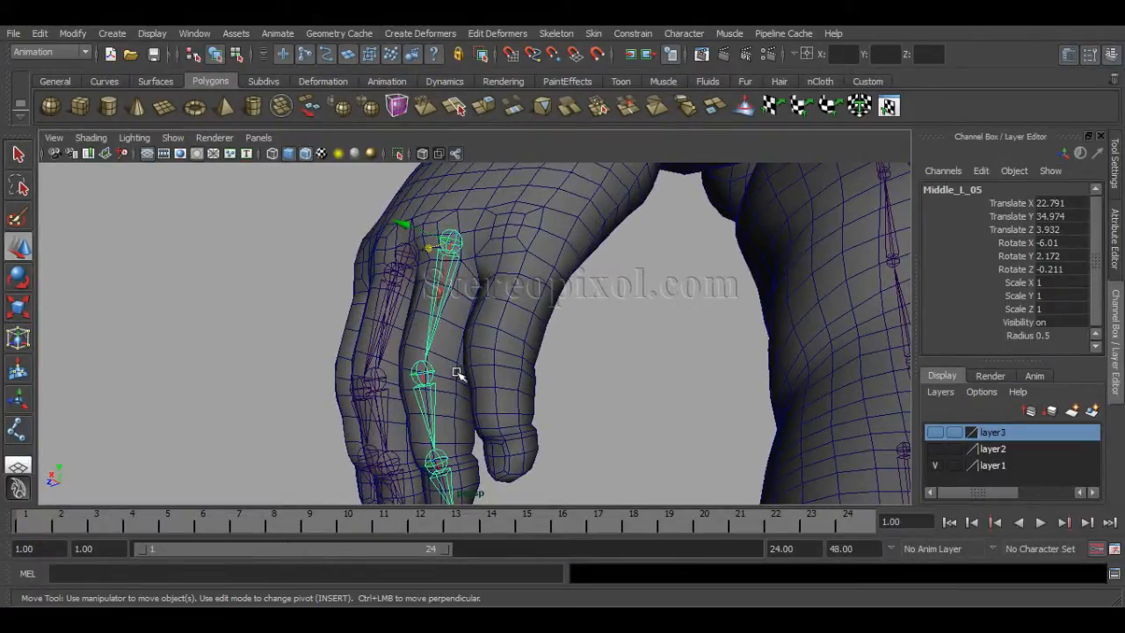
pyautogui.moveTo(457, 372); pyautogui.dragTo(544, 365)
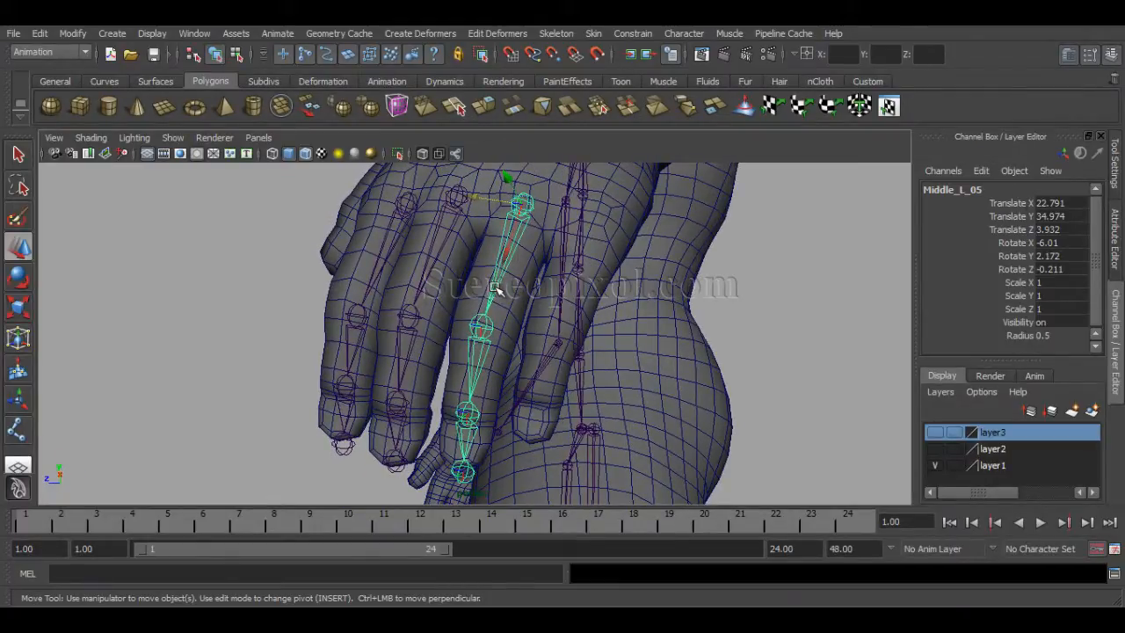
pyautogui.moveTo(505, 290); pyautogui.dragTo(503, 273)
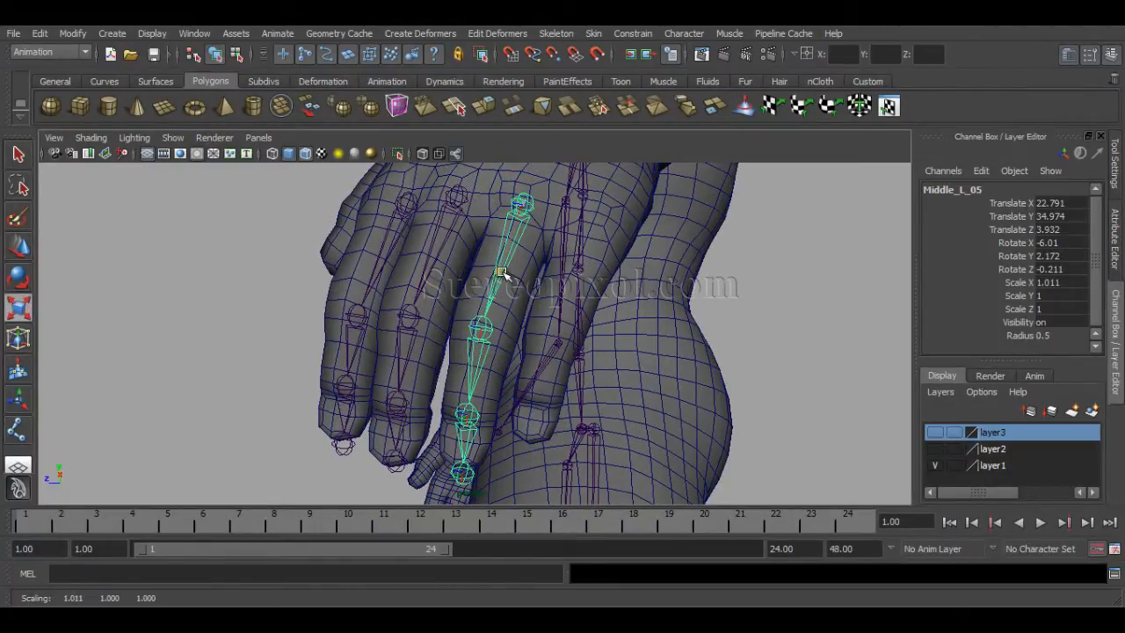
pyautogui.moveTo(501, 270); pyautogui.dragTo(492, 367)
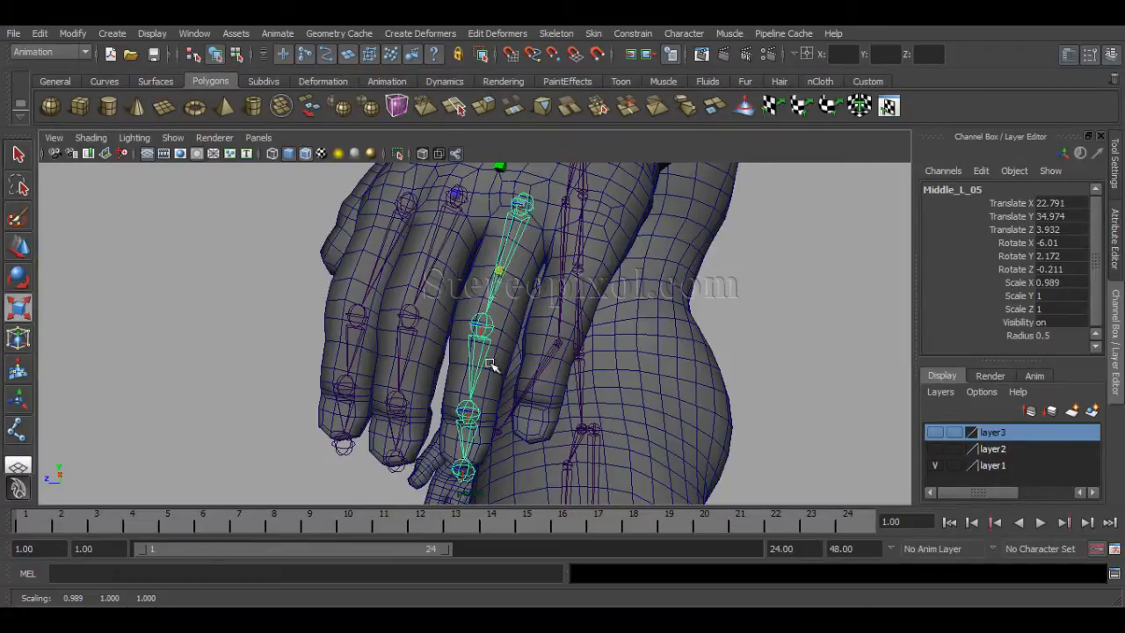
pyautogui.moveTo(492, 365); pyautogui.dragTo(549, 412)
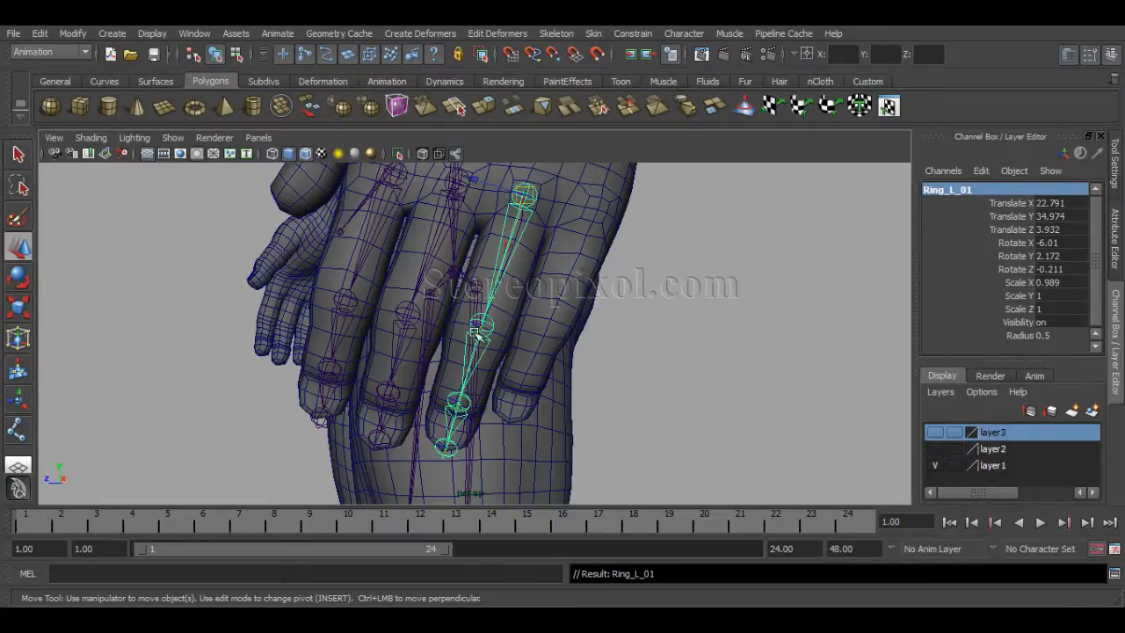
# - Select the ring chain joints in turn and rename them Ring_L_01 through Ring_L_05
pyautogui.click(479, 329)
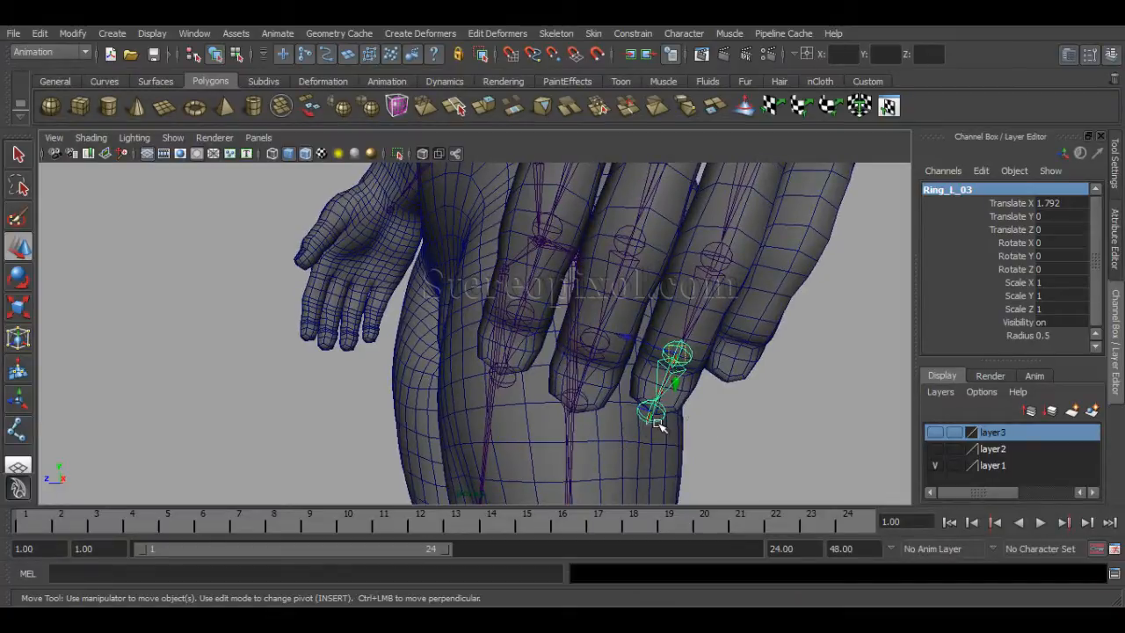
pyautogui.click(652, 417)
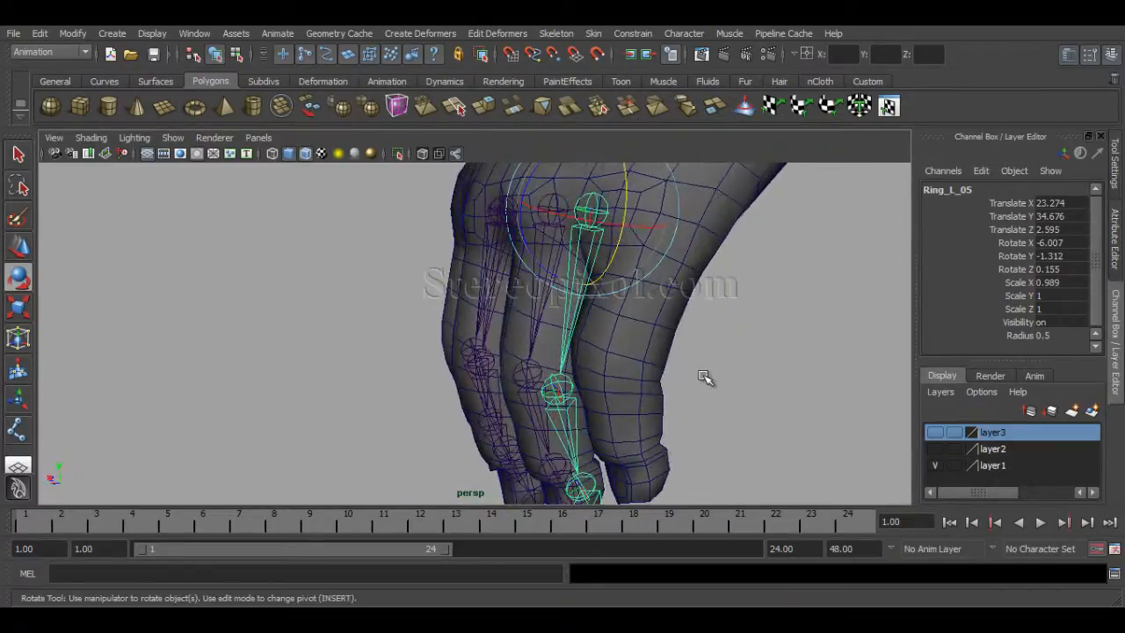
# - Rotate and move the Ring_L chain along the little finger, rooting it at the finger base
pyautogui.moveTo(598, 216); pyautogui.dragTo(624, 220)
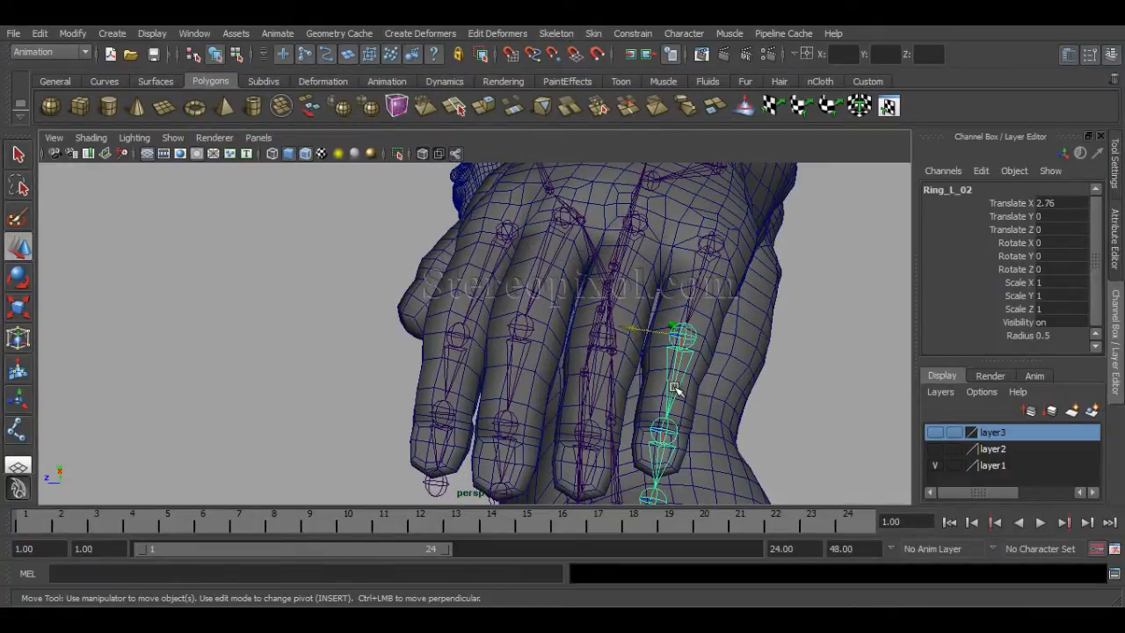
pyautogui.moveTo(680, 330); pyautogui.dragTo(672, 404)
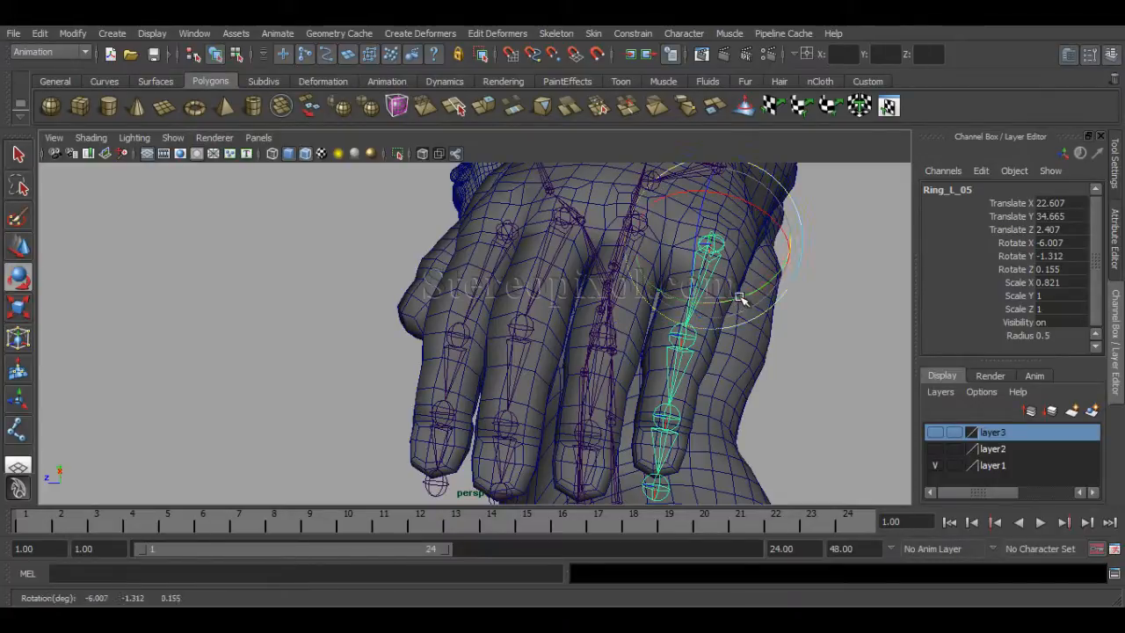
pyautogui.moveTo(742, 299); pyautogui.dragTo(735, 388)
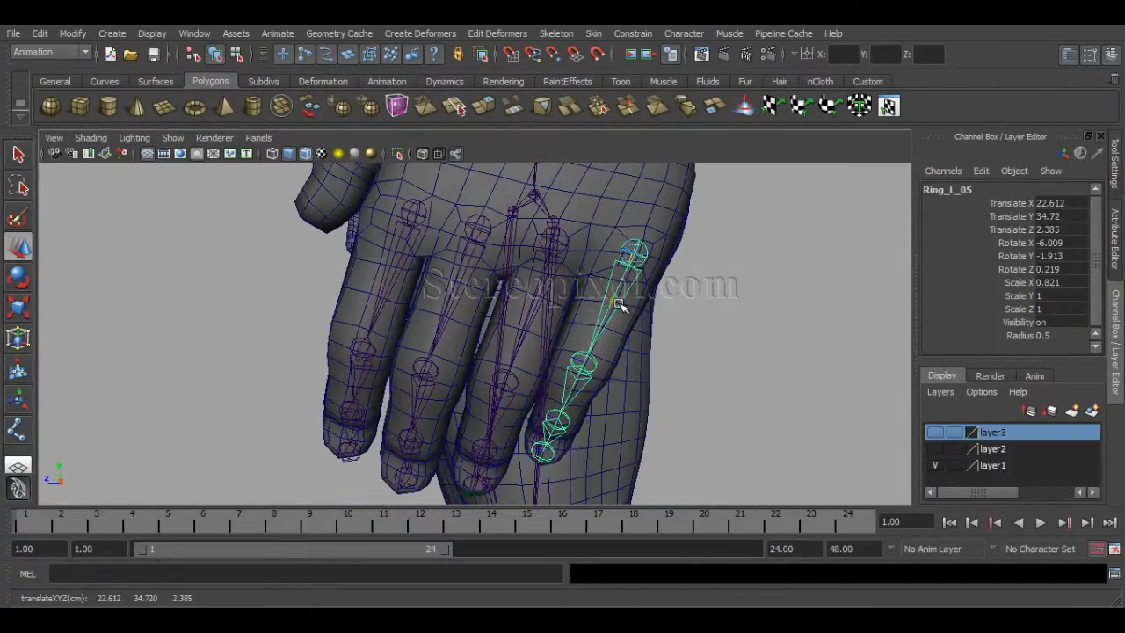
pyautogui.moveTo(620, 304); pyautogui.dragTo(667, 367)
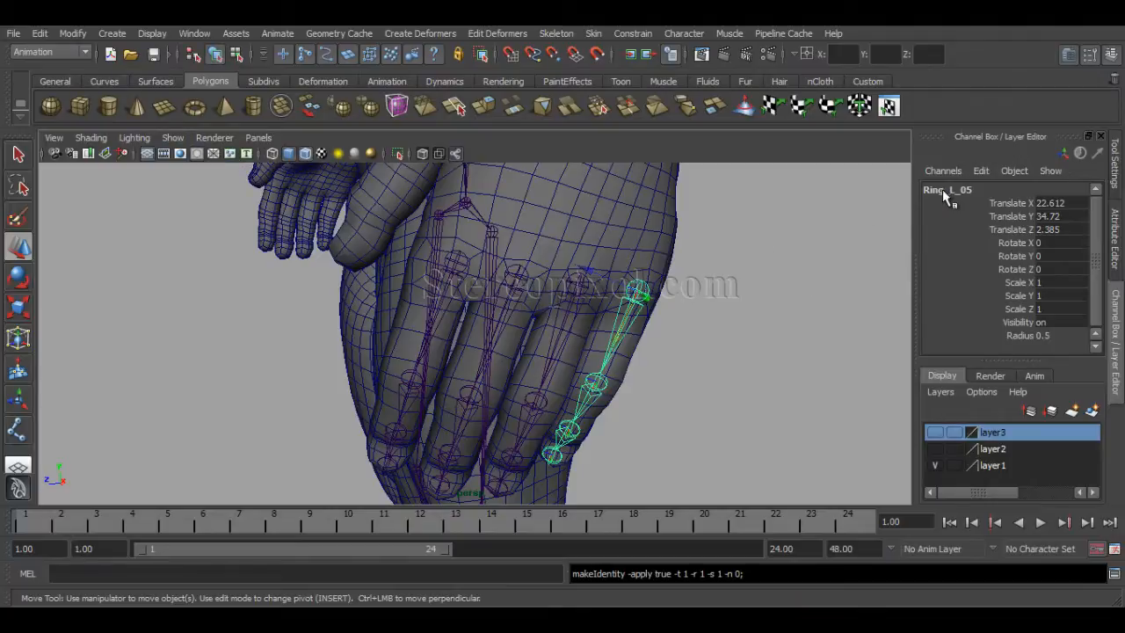
# - Rename the chain's first three joints from Ring_L to Little_L in the Channel Box
pyautogui.doubleClick(947, 189)
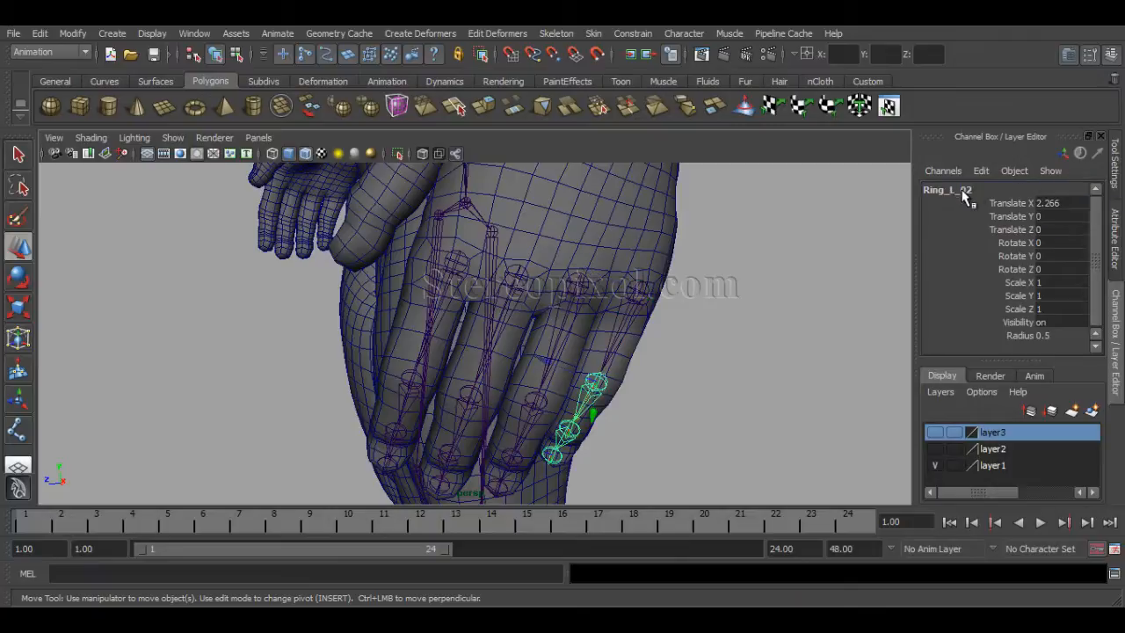
pyautogui.doubleClick(946, 189)
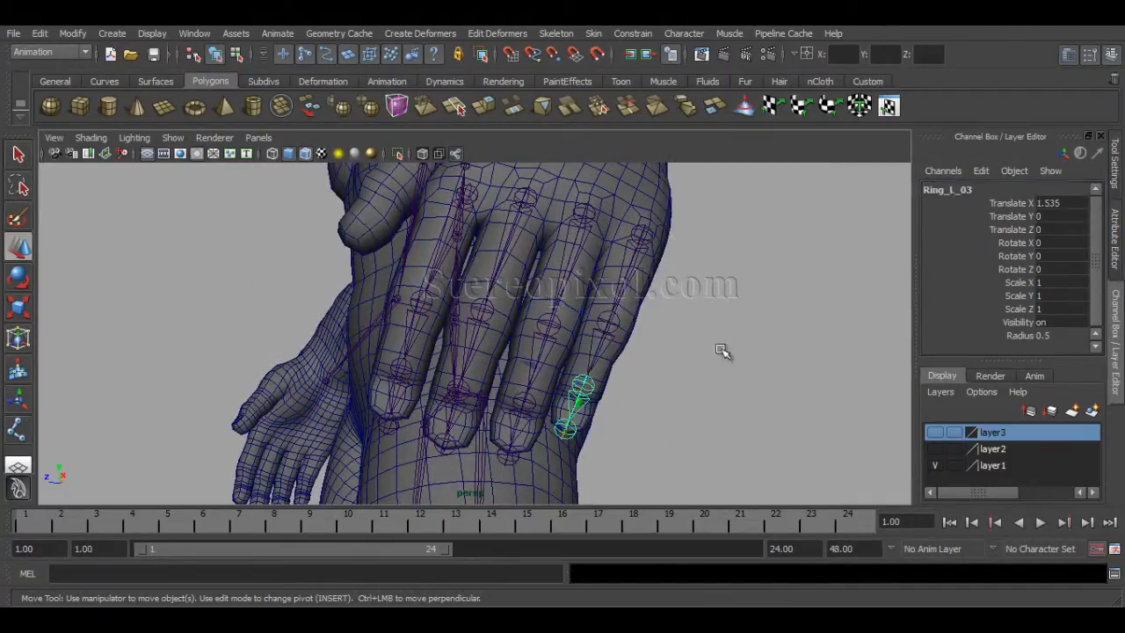
pyautogui.doubleClick(947, 188)
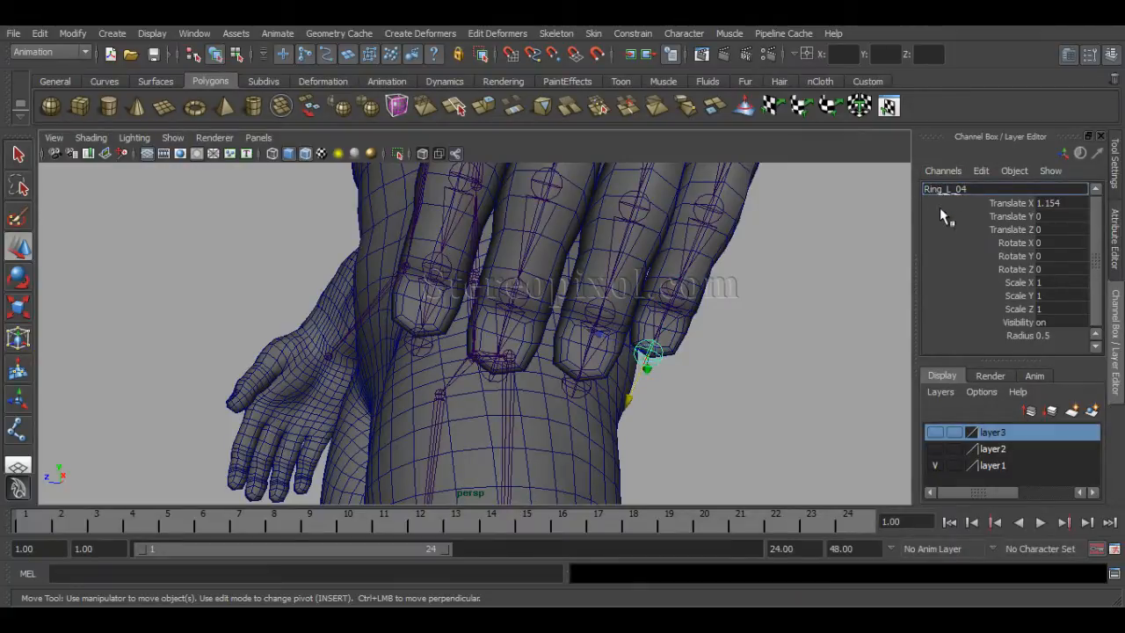
pyautogui.moveTo(945, 218)
pyautogui.write('Little')
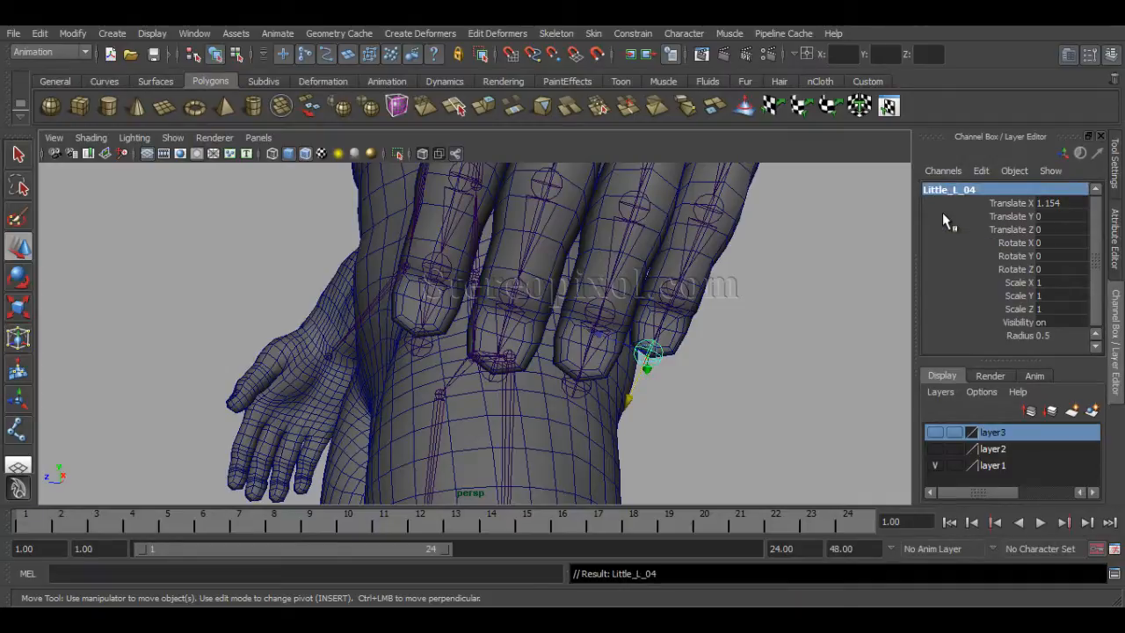
pyautogui.moveTo(868, 231)
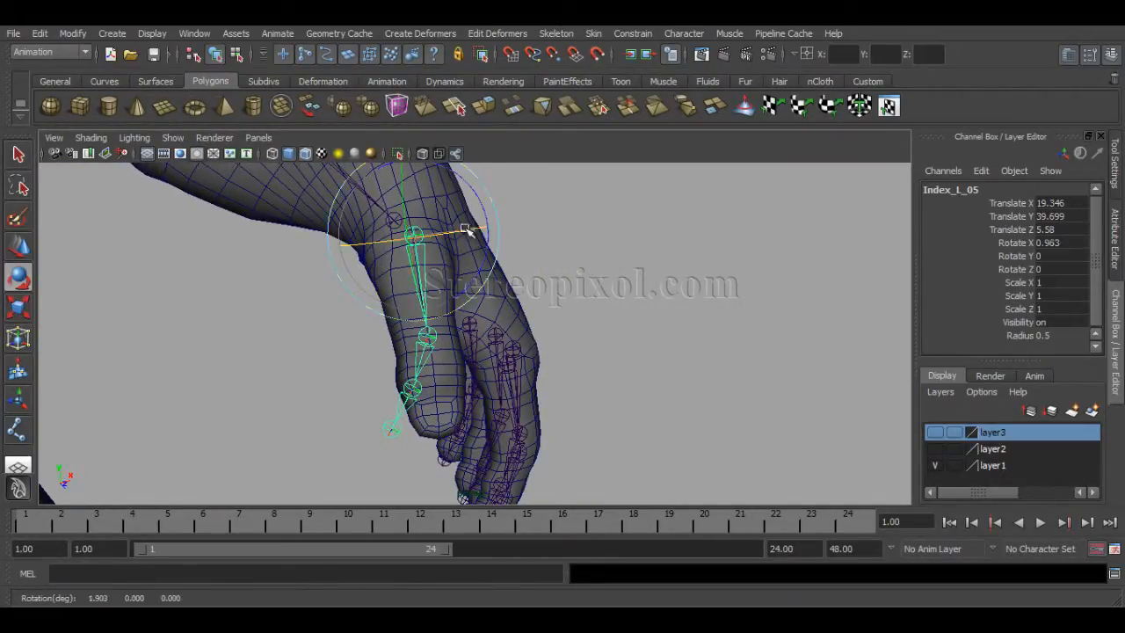
# - Rotate the copied Index_L chain toward the thumb, seat its root, and resize joints to fit
pyautogui.moveTo(465, 230); pyautogui.dragTo(364, 230)
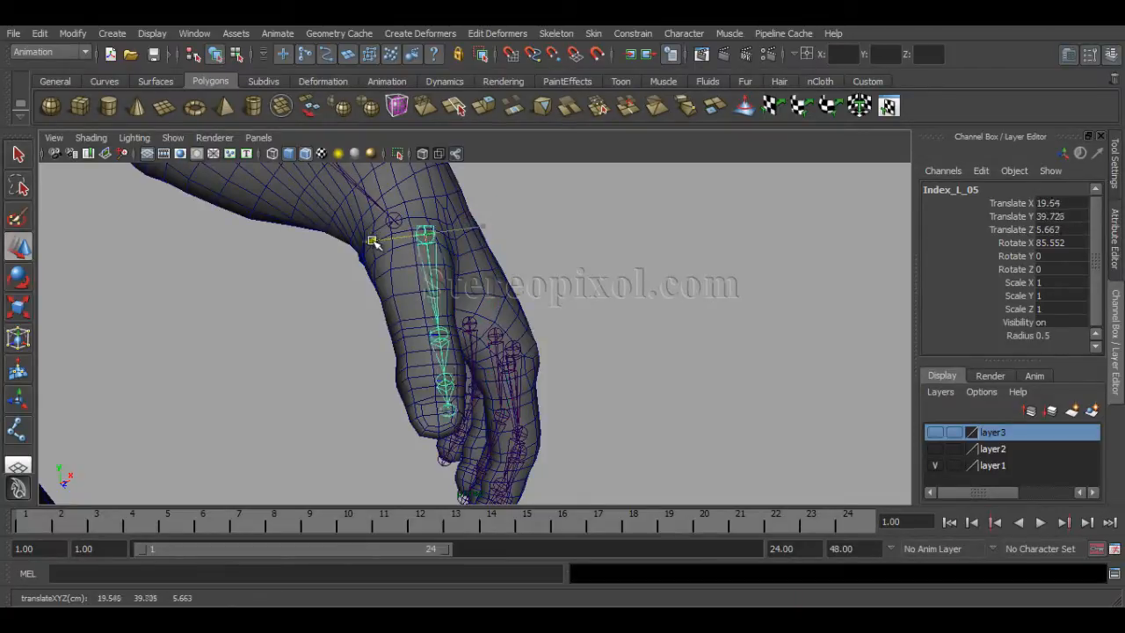
pyautogui.moveTo(374, 241); pyautogui.dragTo(362, 246)
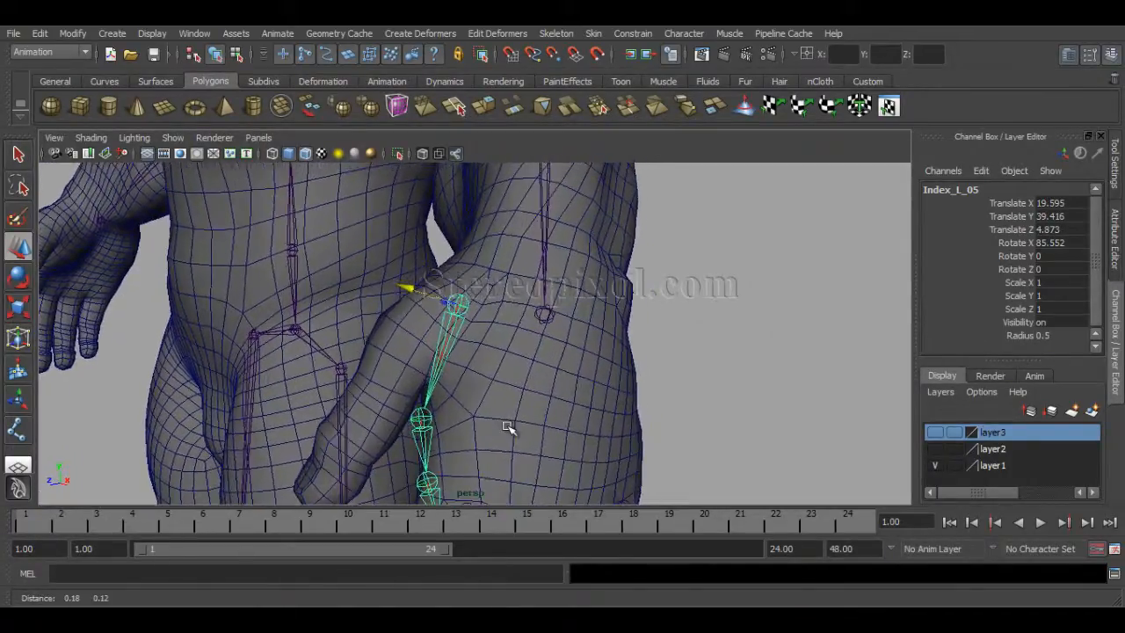
pyautogui.moveTo(413, 290); pyautogui.dragTo(417, 294)
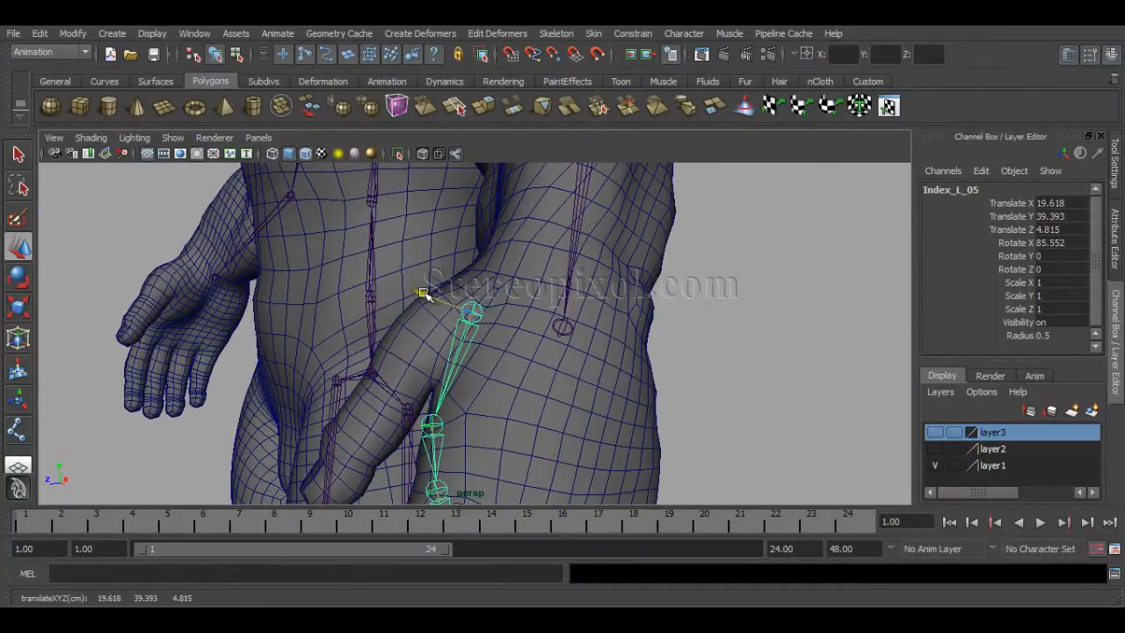
pyautogui.moveTo(422, 294); pyautogui.dragTo(435, 285)
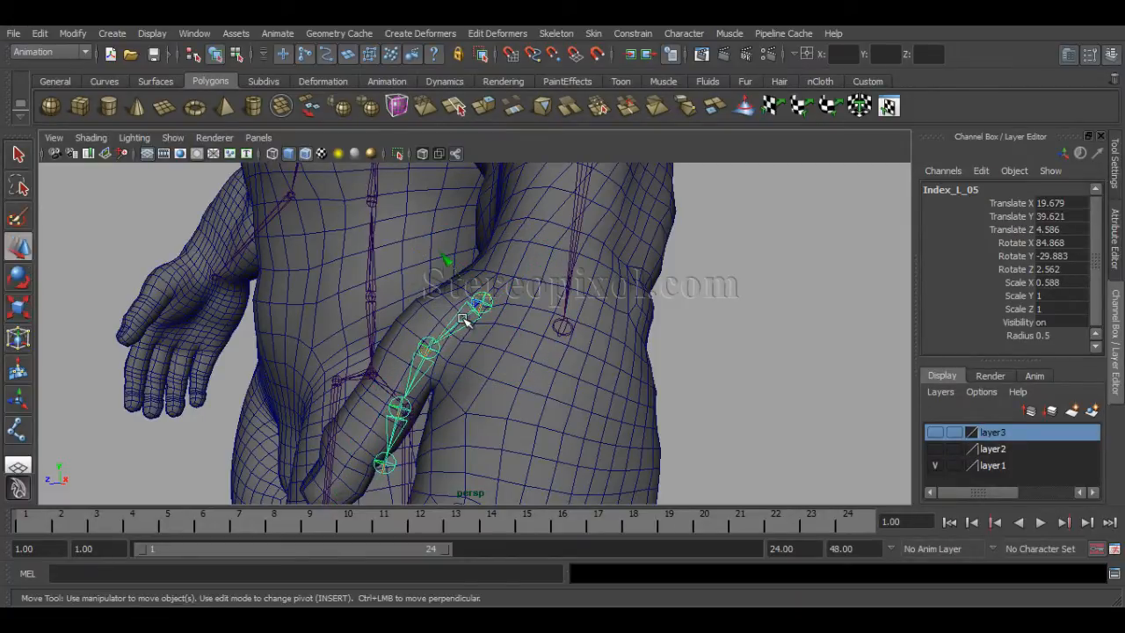
pyautogui.moveTo(474, 307); pyautogui.dragTo(470, 310)
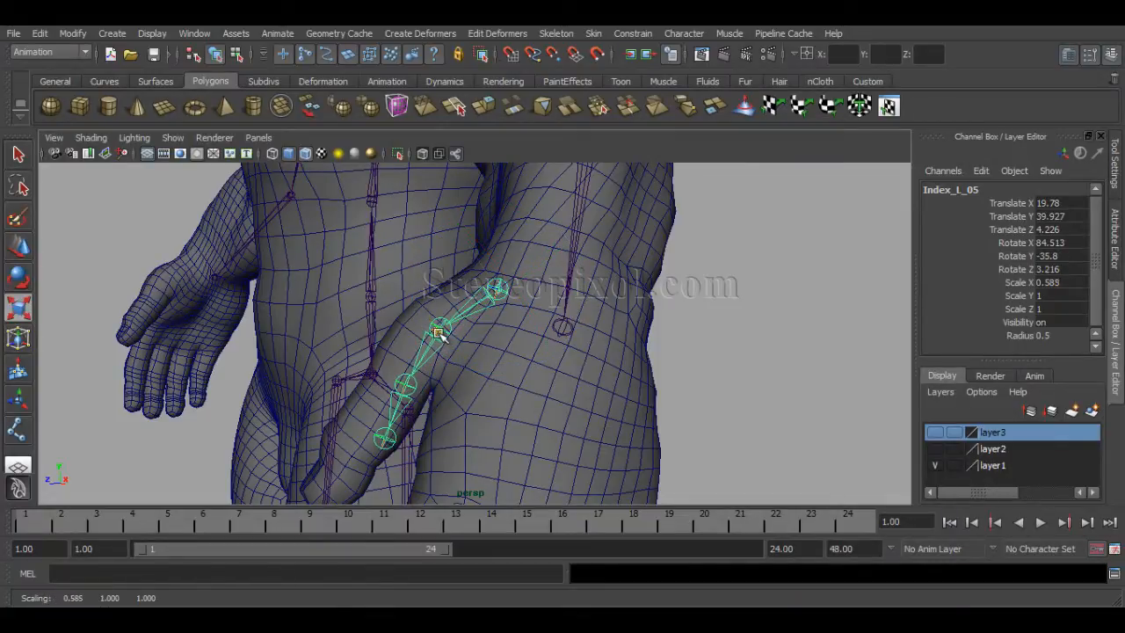
pyautogui.moveTo(437, 332); pyautogui.dragTo(428, 342)
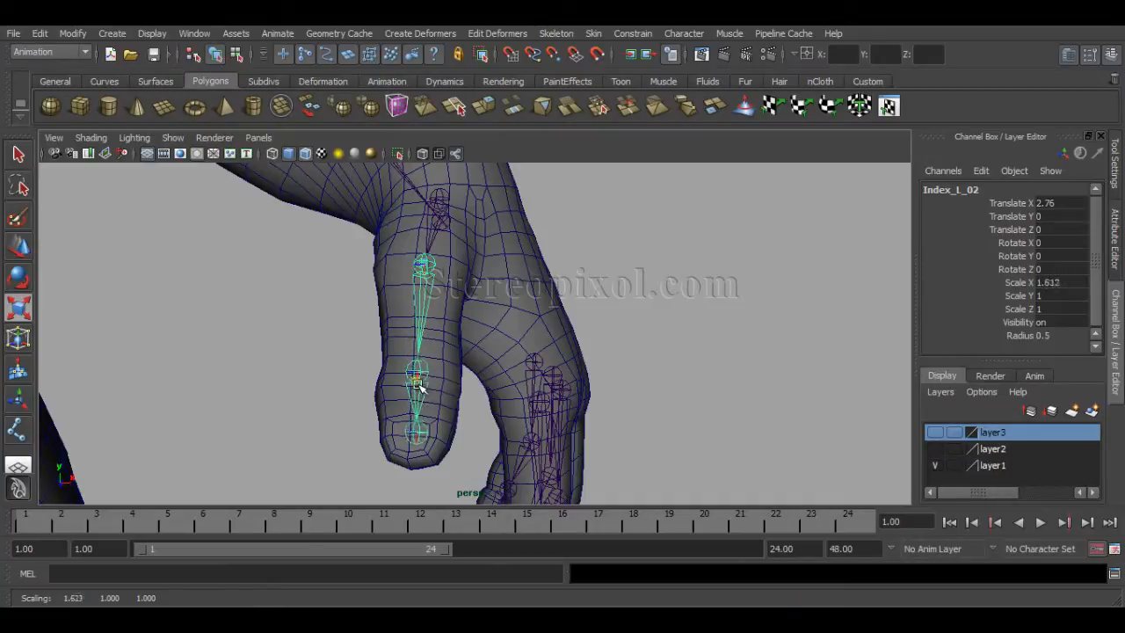
pyautogui.moveTo(420, 377); pyautogui.dragTo(420, 400)
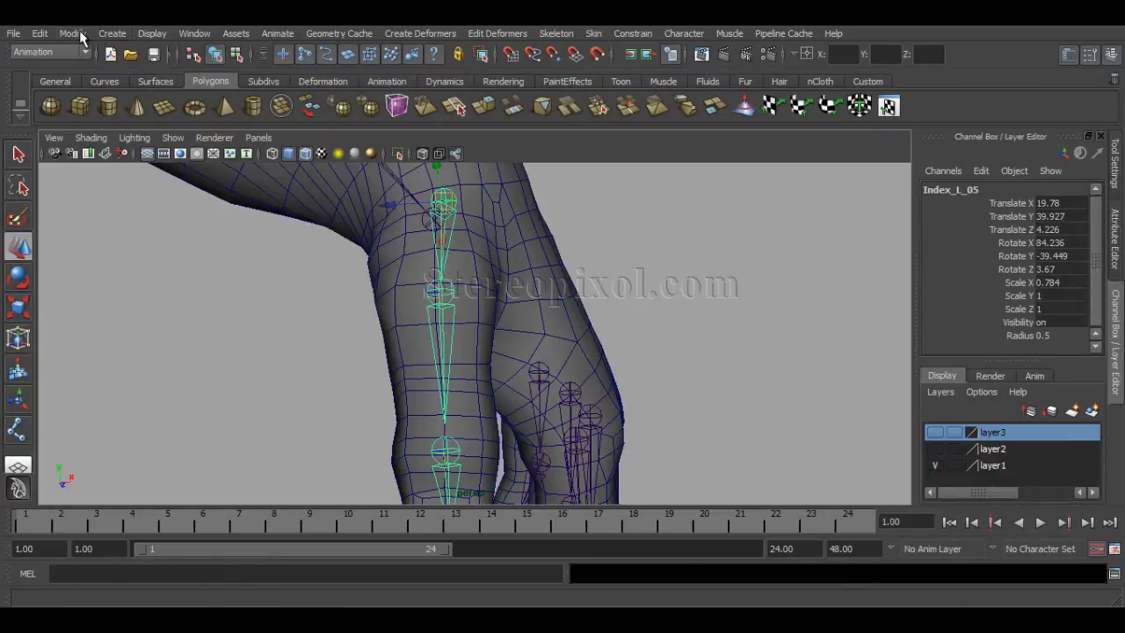
# - Freeze the thumb chain's transforms, rename its root Thumb_L_01, and deselect it
pyautogui.click(72, 33)
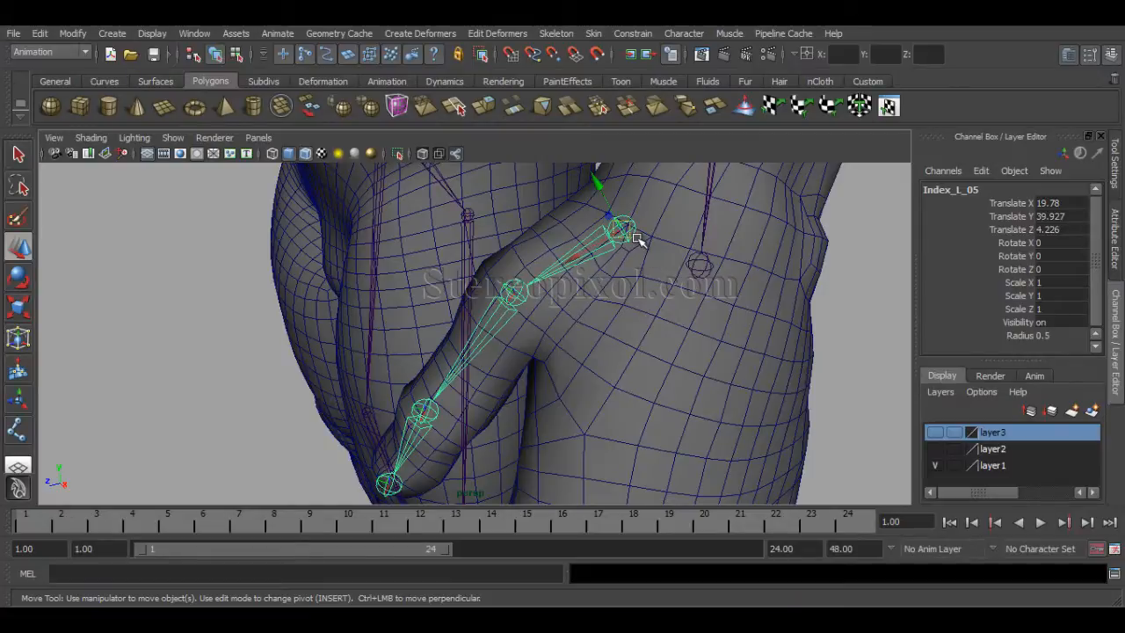
pyautogui.moveTo(637, 242); pyautogui.dragTo(559, 367)
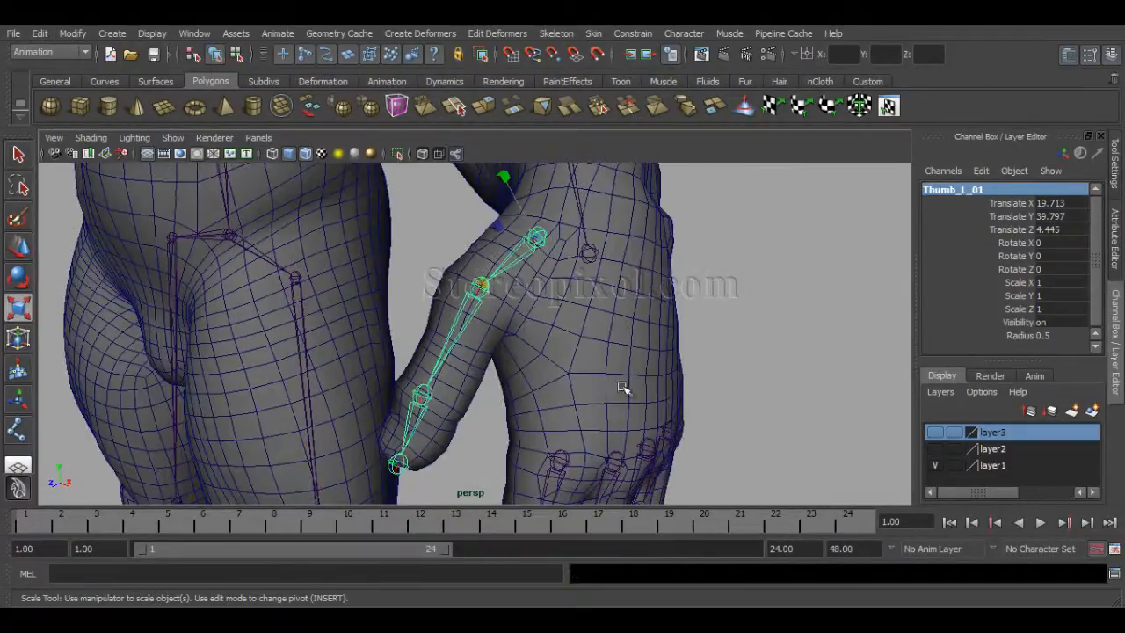
pyautogui.moveTo(623, 387); pyautogui.dragTo(646, 322)
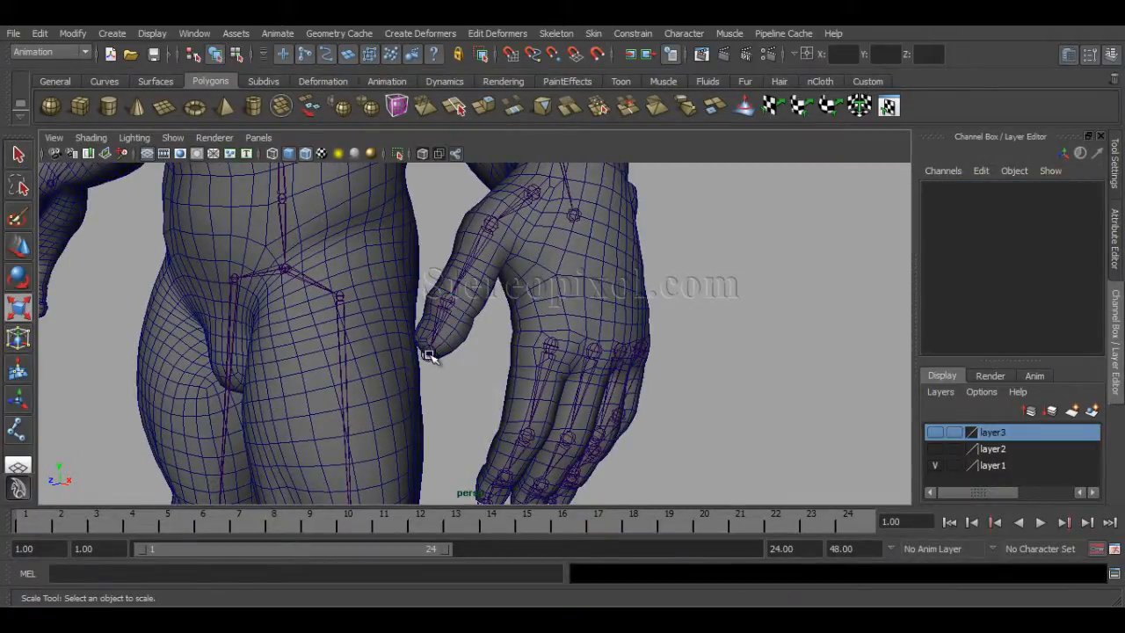
pyautogui.click(430, 354)
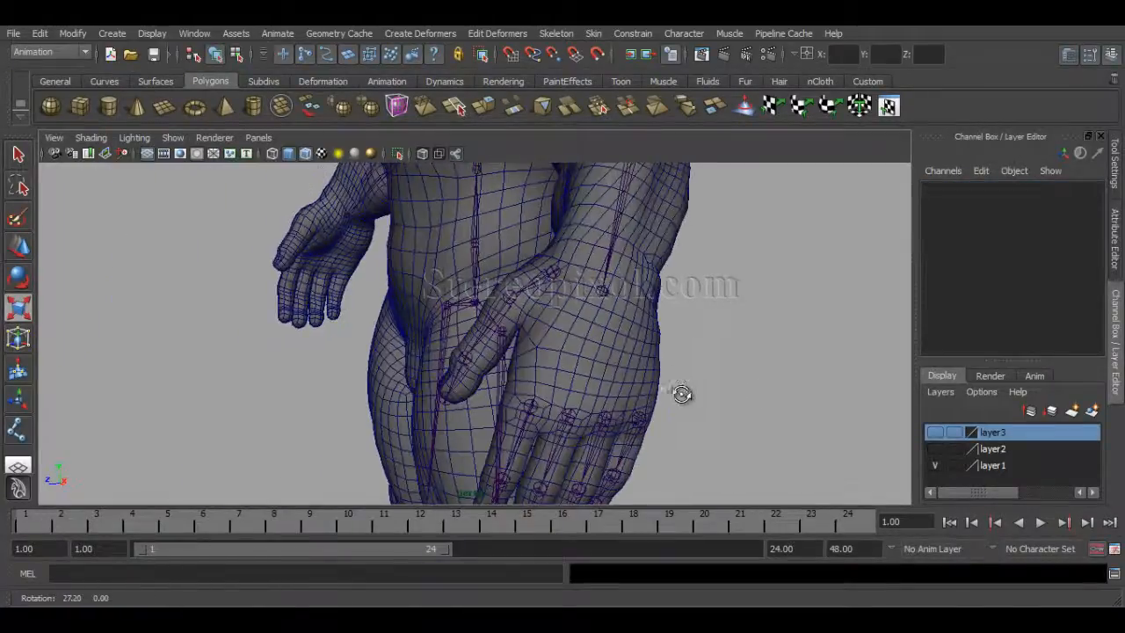
pyautogui.moveTo(681, 393); pyautogui.dragTo(807, 370)
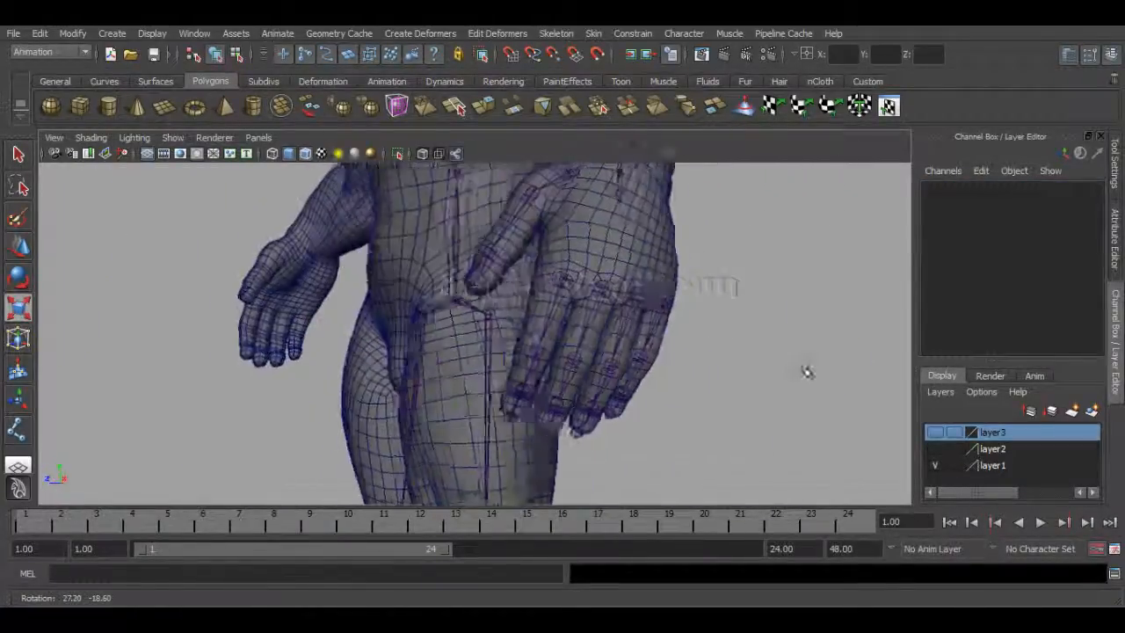